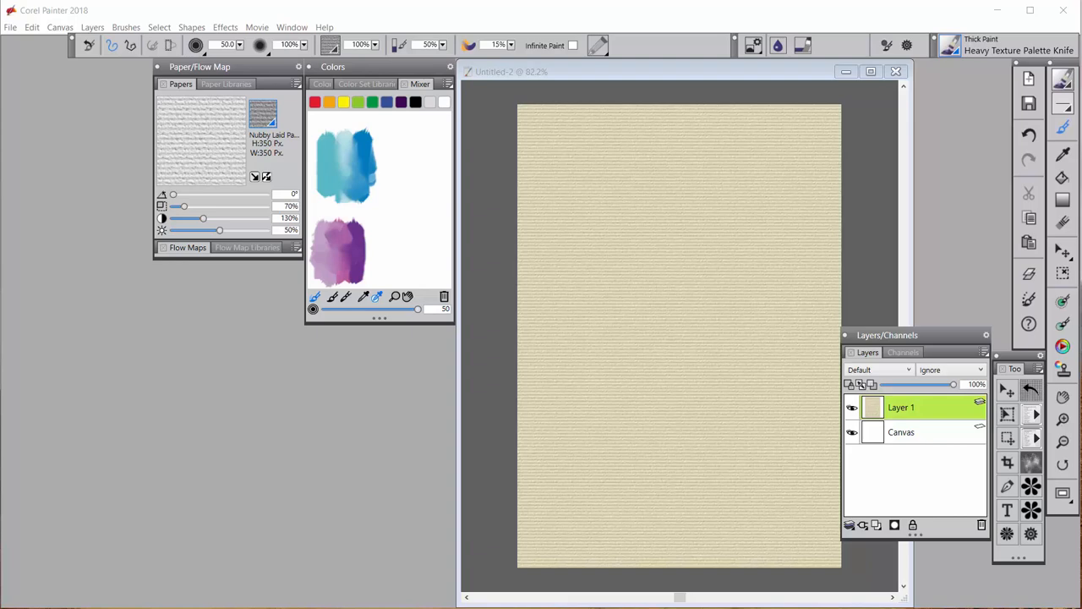
pyautogui.moveTo(896, 416)
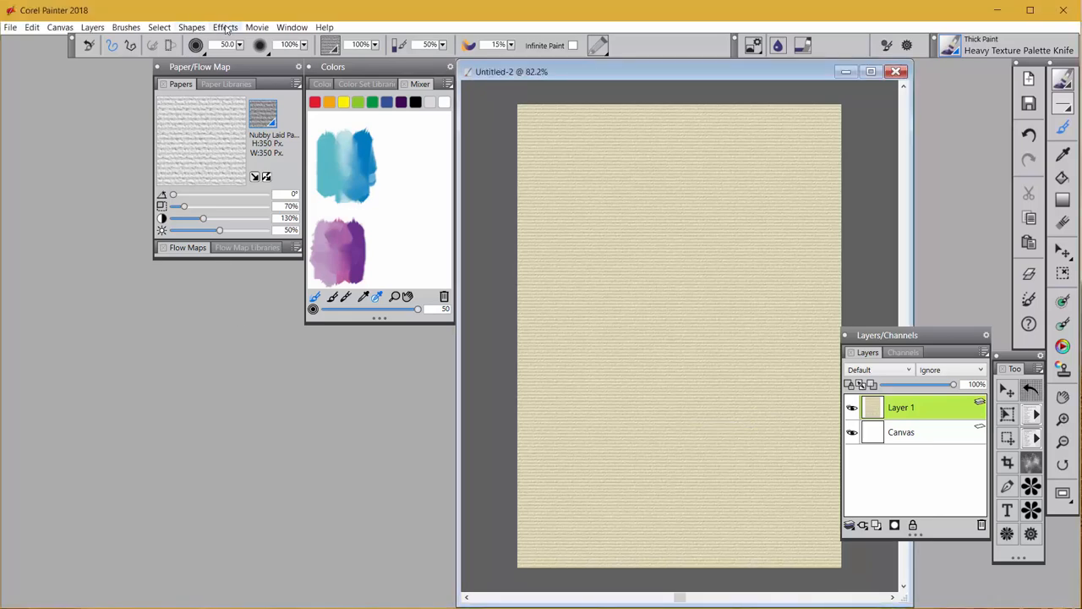
# Lay blue Heavy Texture Palette Knife paint across the page top, then purple over it
pyautogui.click(225, 27)
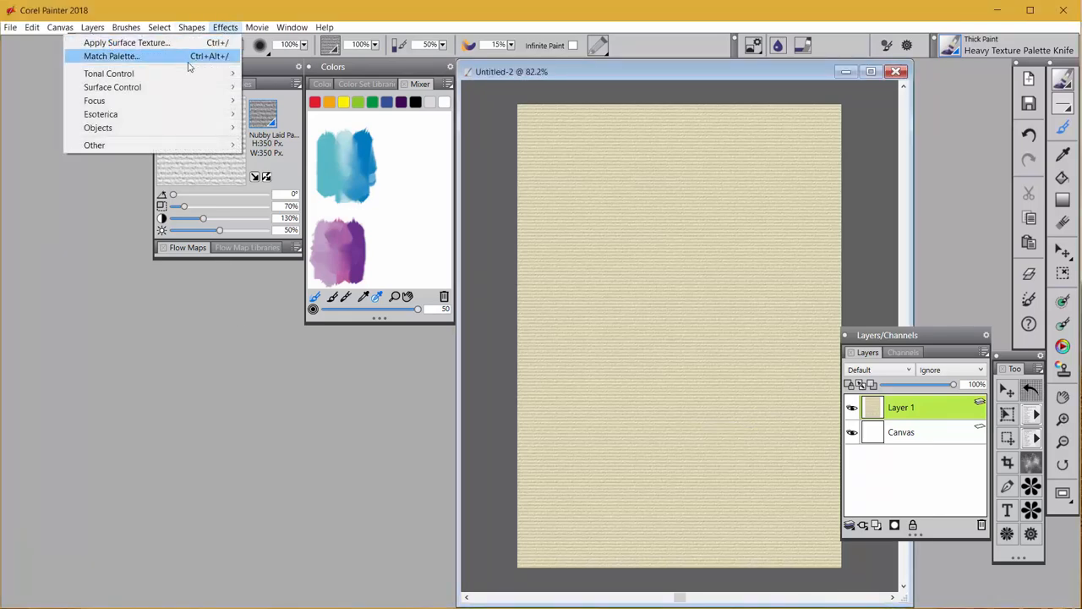
pyautogui.moveTo(612, 488)
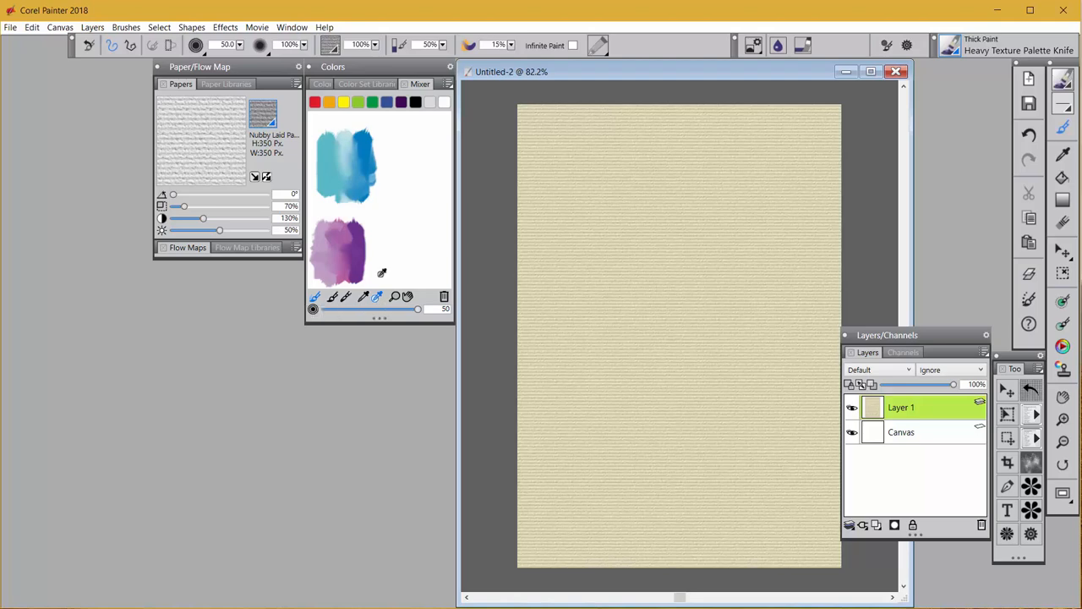
pyautogui.moveTo(348, 165)
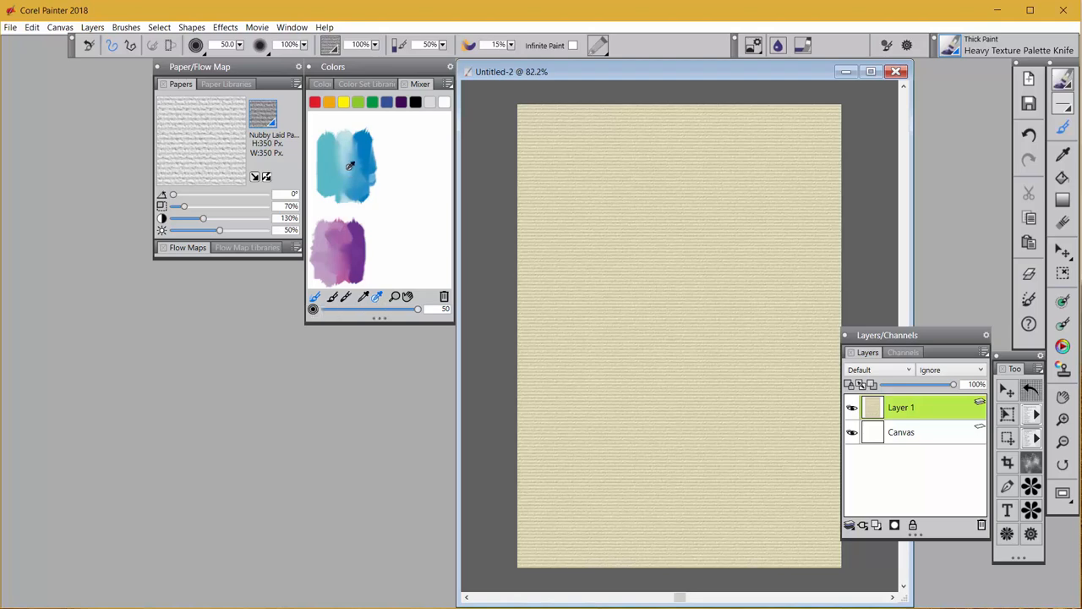
pyautogui.moveTo(329, 188)
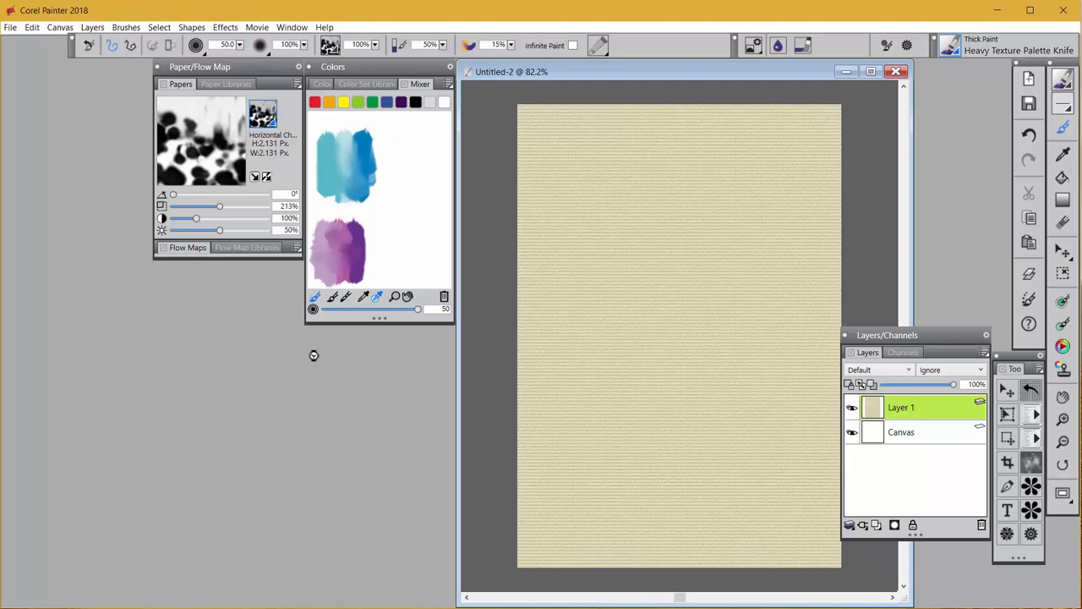
pyautogui.moveTo(625, 169); pyautogui.dragTo(668, 206)
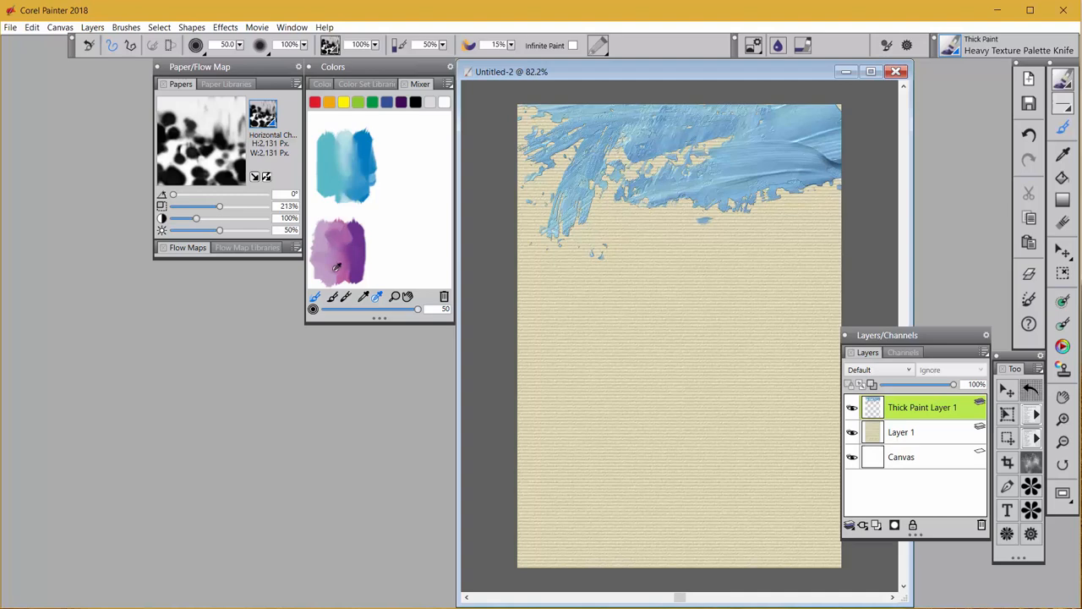
pyautogui.moveTo(575, 118); pyautogui.dragTo(533, 212)
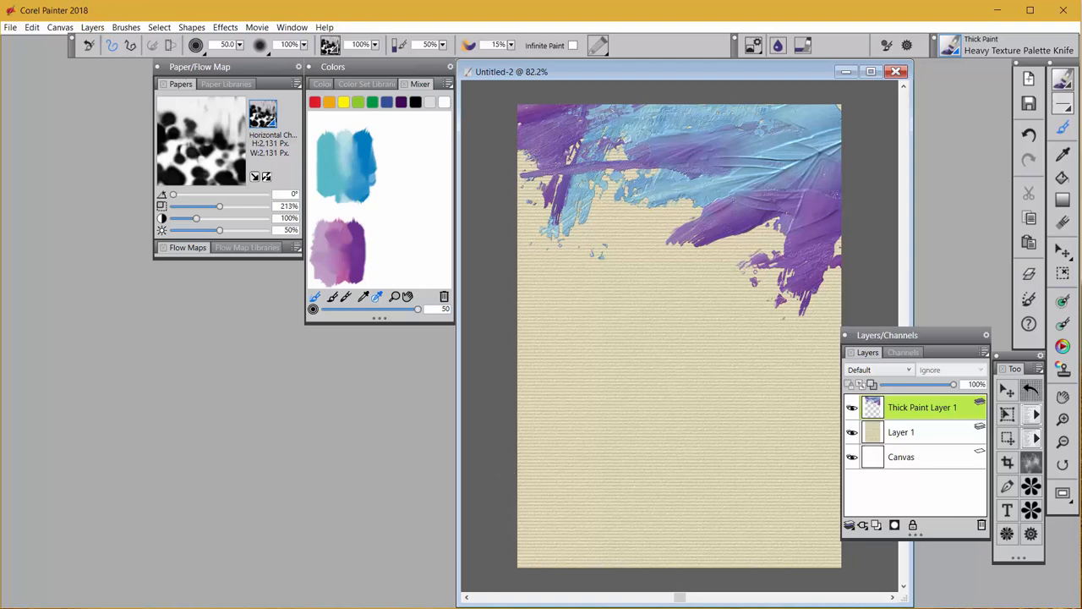
# Add an extra thick paint layer, then collapse it away via the layer actions list
pyautogui.click(849, 524)
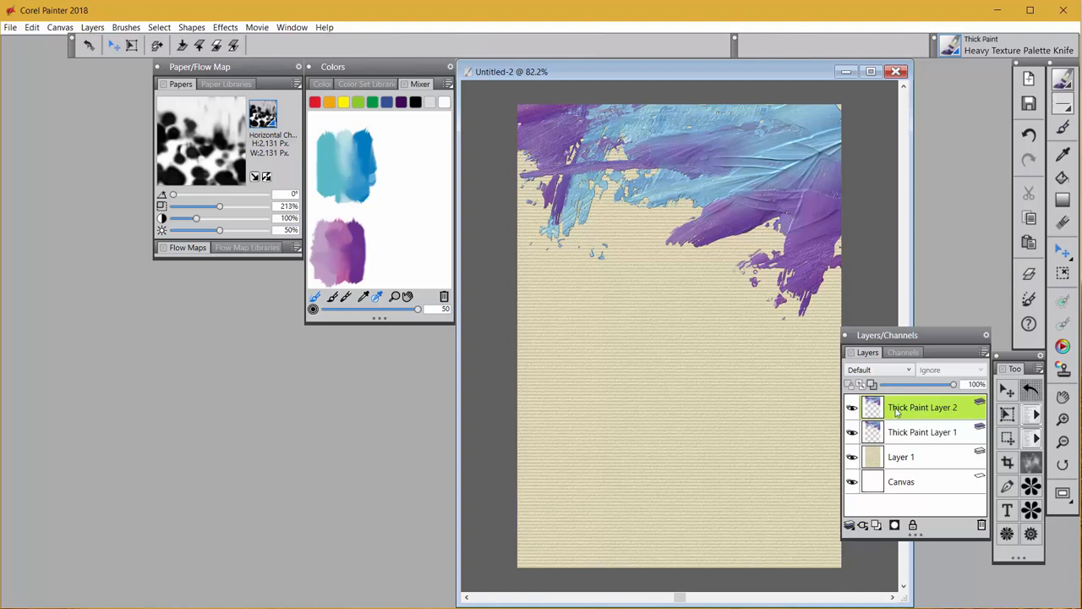
pyautogui.moveTo(934, 413)
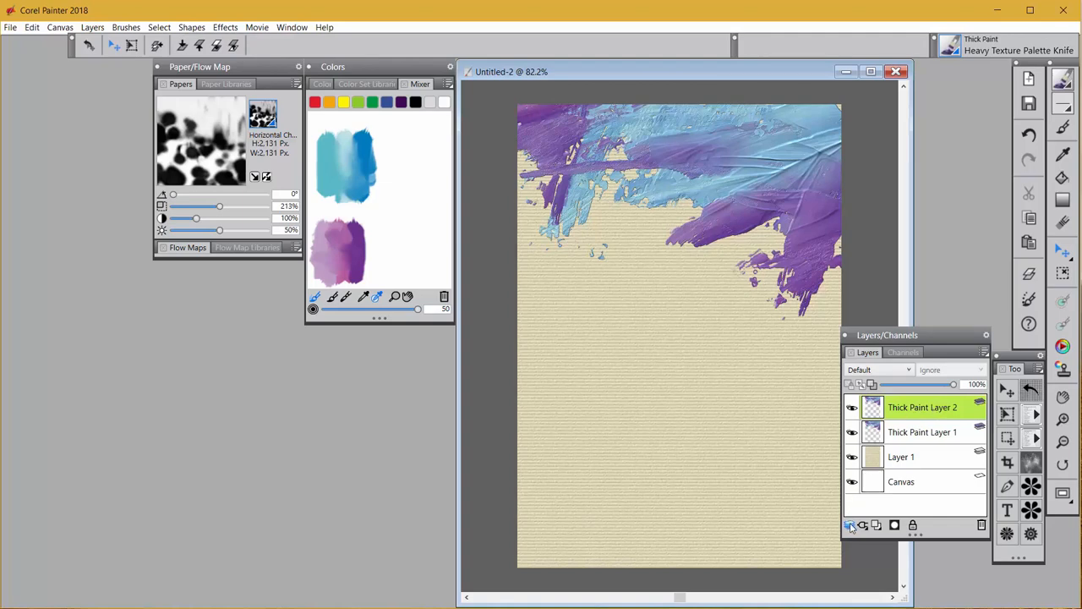
pyautogui.click(862, 524)
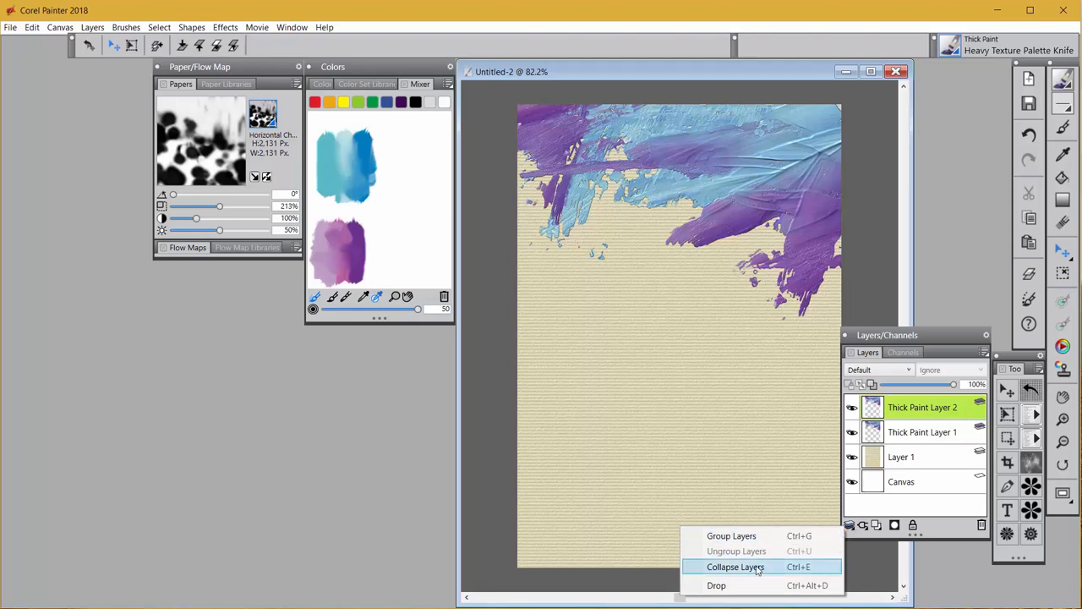
pyautogui.click(734, 566)
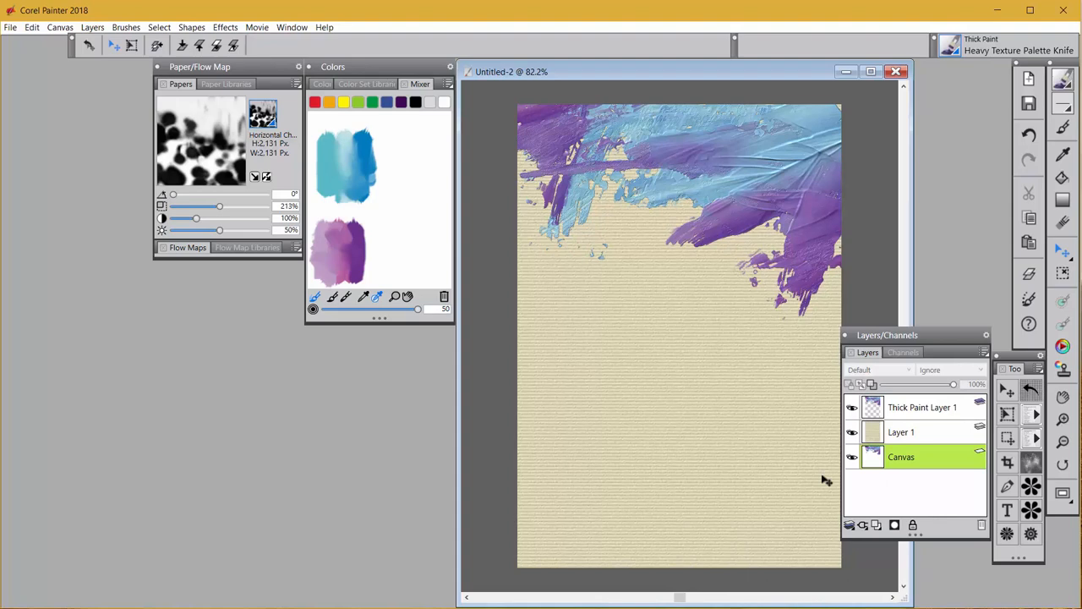
# Lift the canvas to Watercolor Layer 1 and move it below Thick Paint Layer 1
pyautogui.click(125, 27)
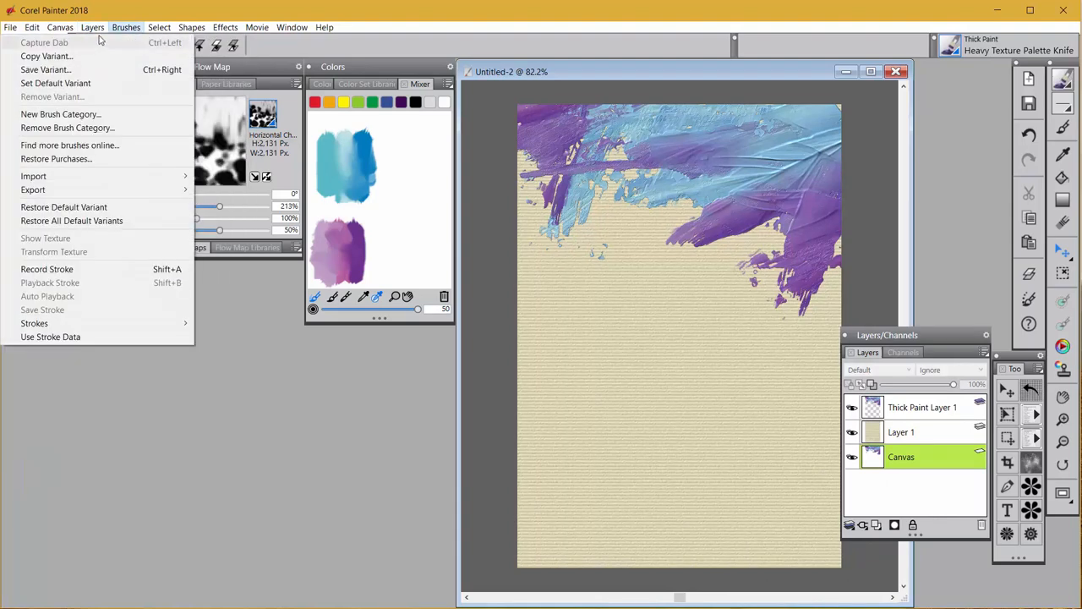
pyautogui.click(91, 27)
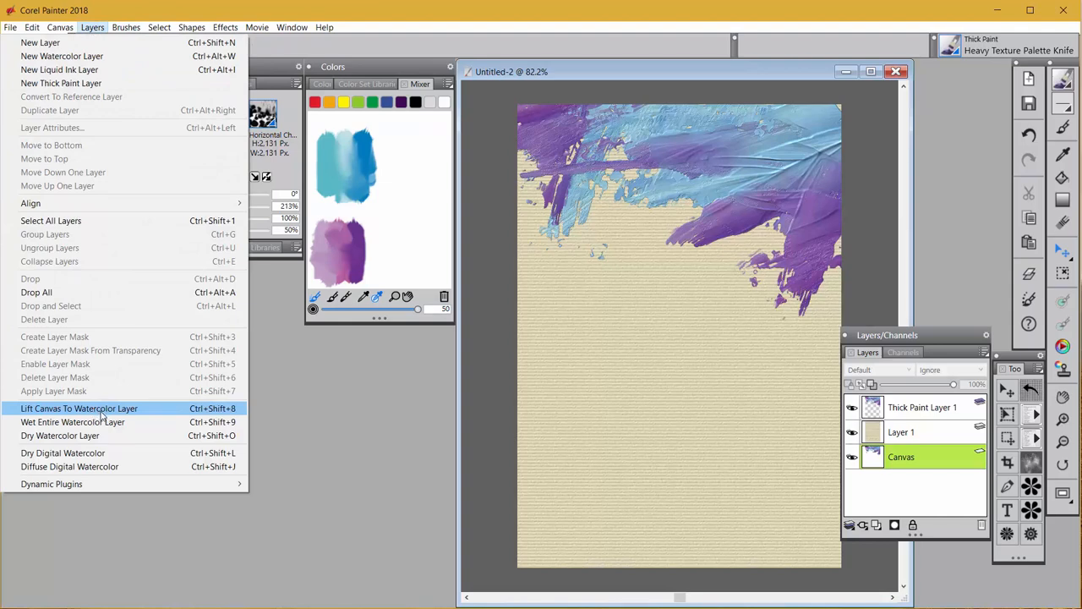
pyautogui.click(78, 407)
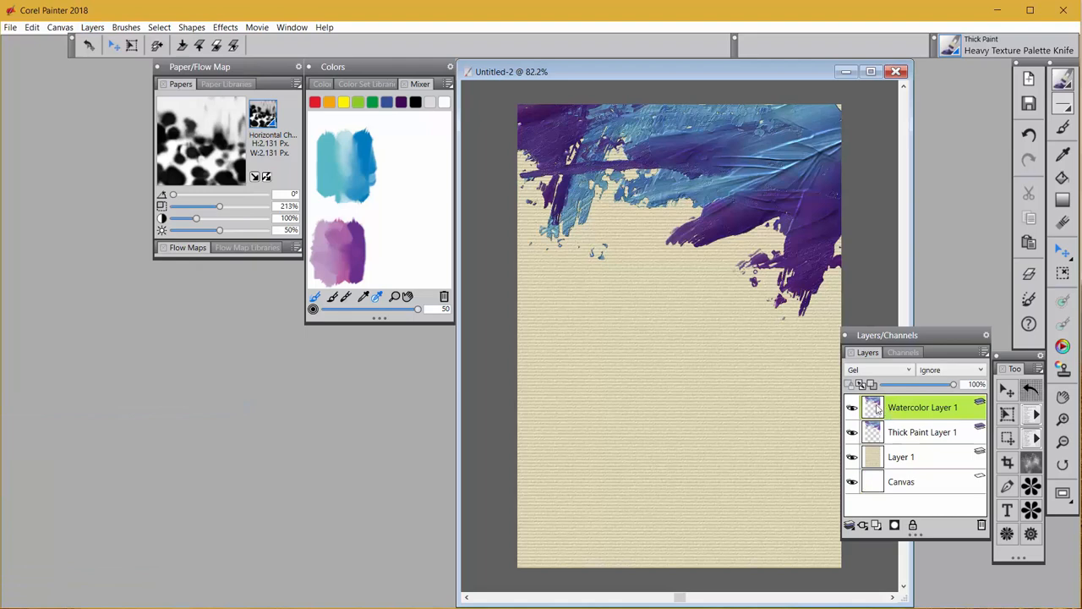
pyautogui.moveTo(780, 440)
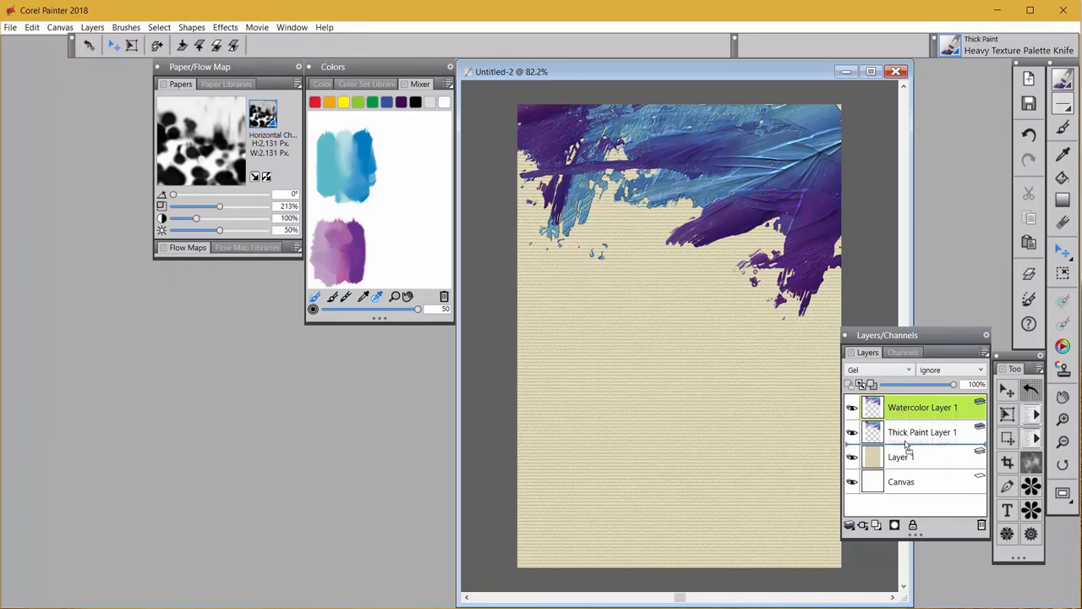
pyautogui.moveTo(923, 406); pyautogui.dragTo(923, 433)
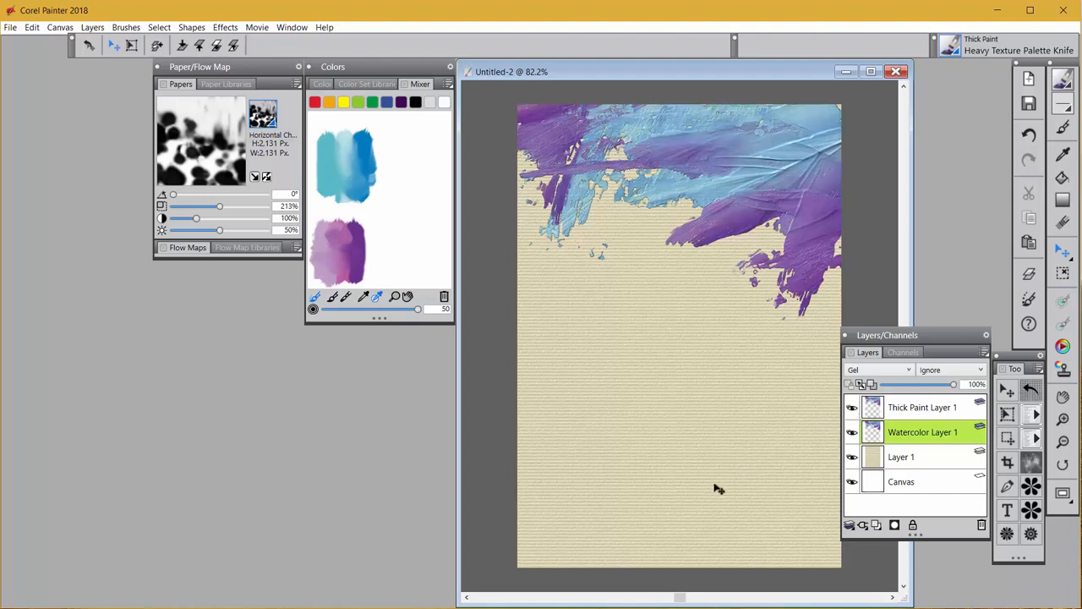
# Hide Thick Paint Layer 1 and choose the Watercolor Wetting Agent brush
pyautogui.click(852, 405)
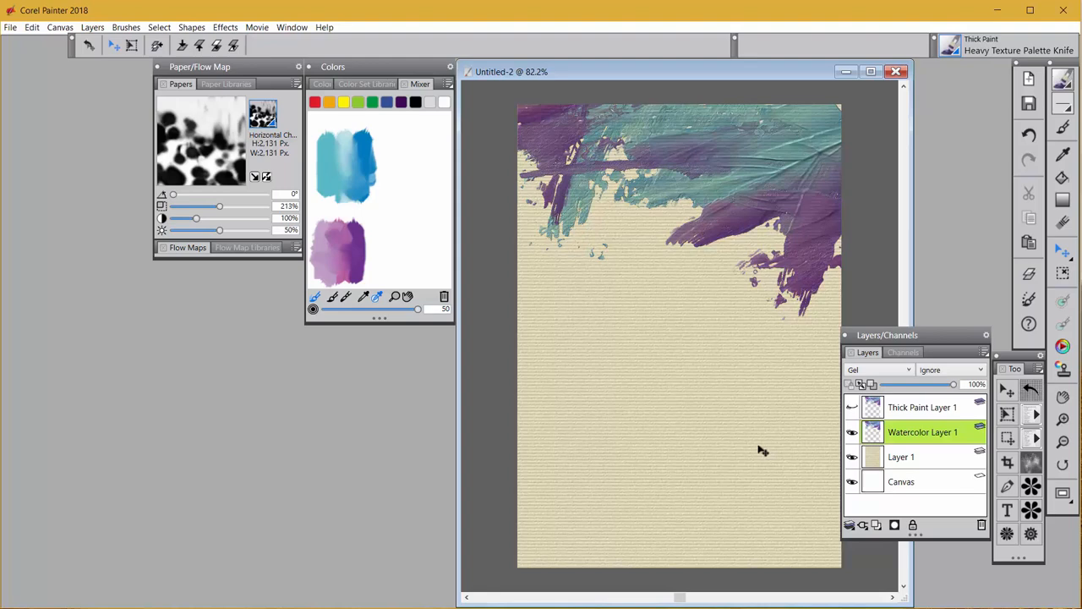
pyautogui.moveTo(957, 54)
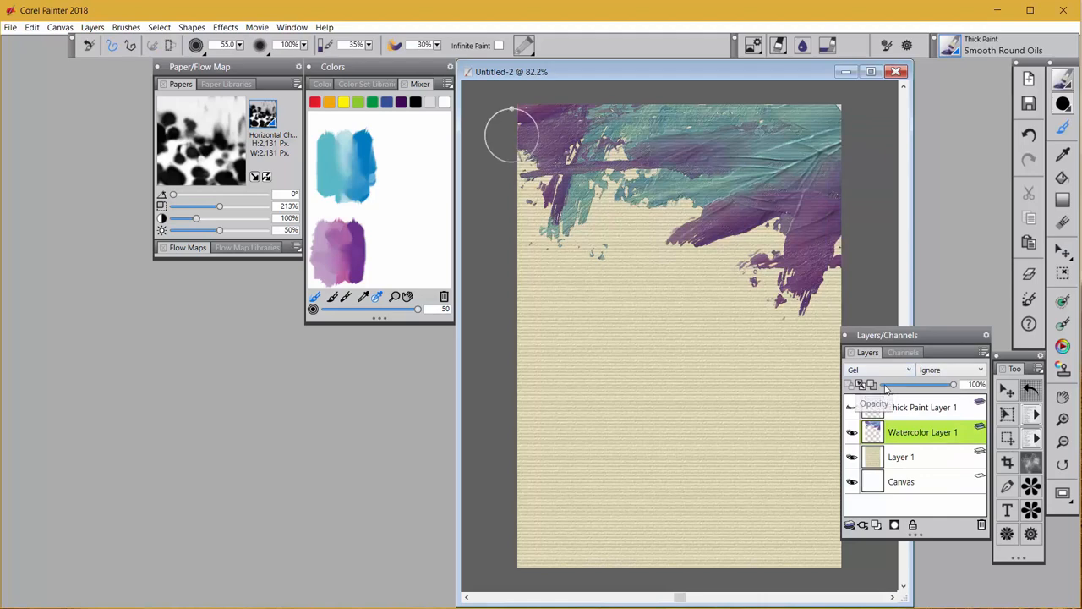
pyautogui.click(950, 44)
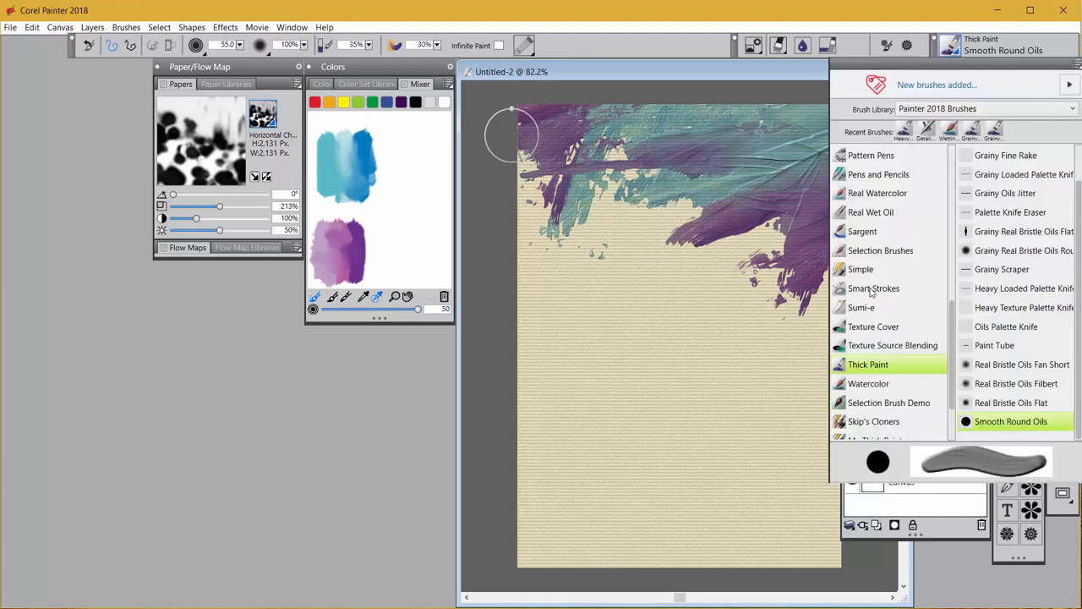
pyautogui.click(869, 383)
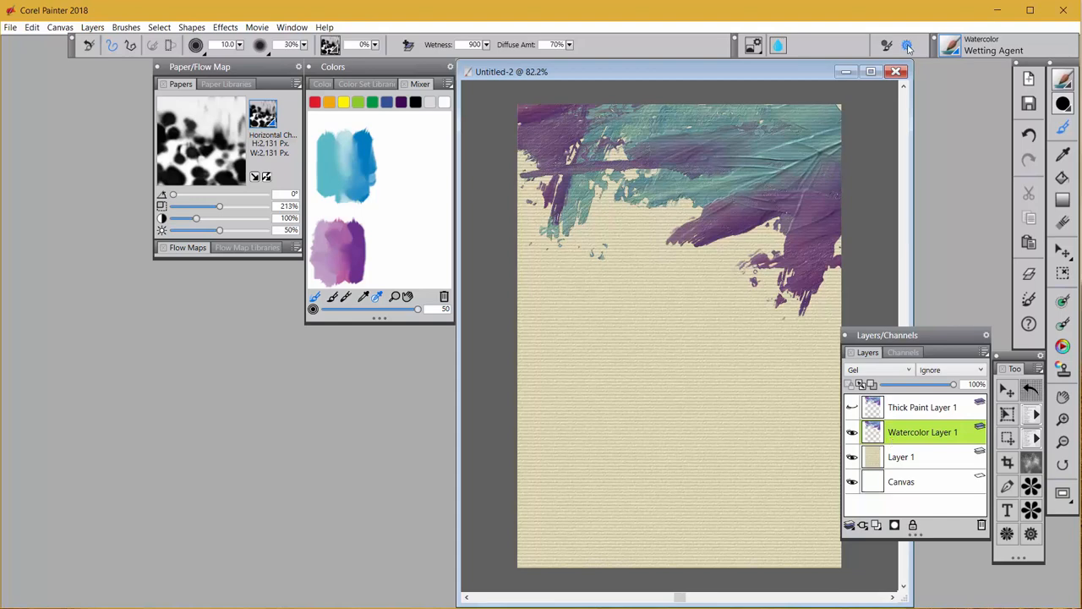
# Set the brush's Dab Type to Watercolor Bristle Spray in General controls
pyautogui.click(906, 44)
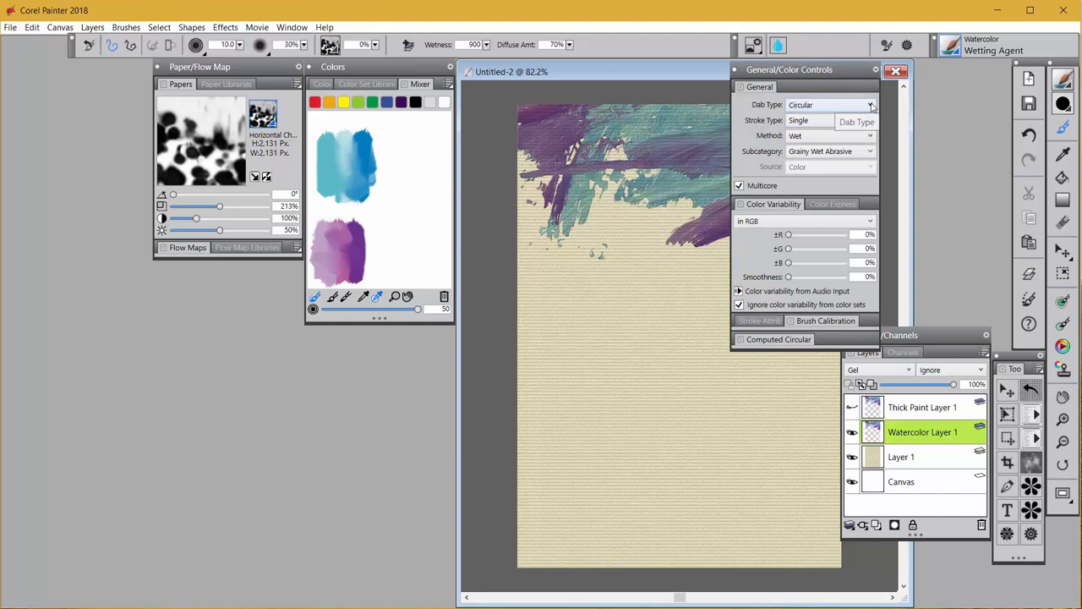
pyautogui.click(869, 104)
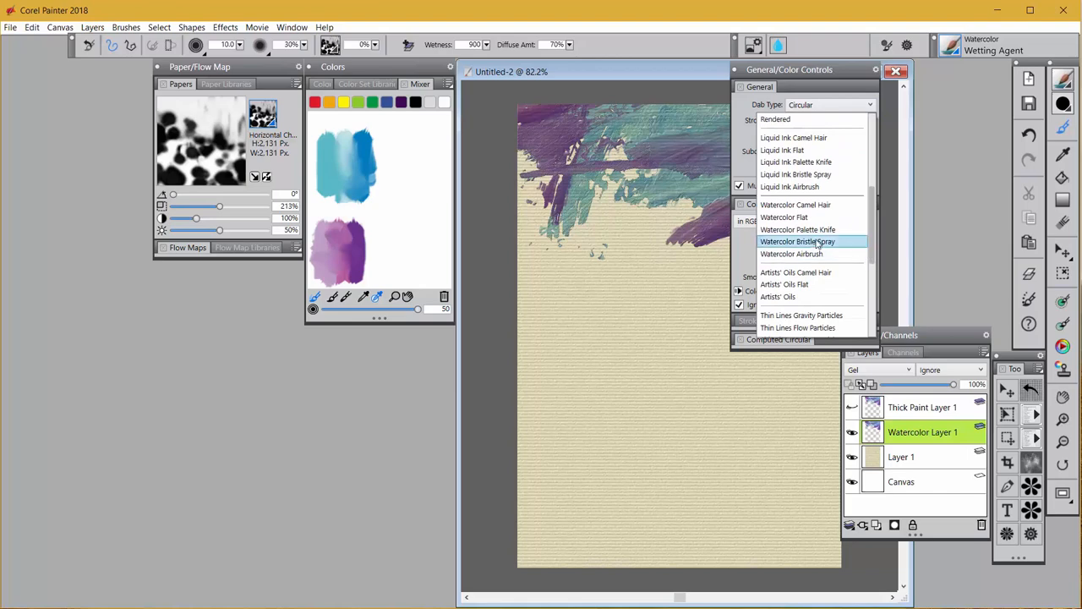
pyautogui.click(798, 240)
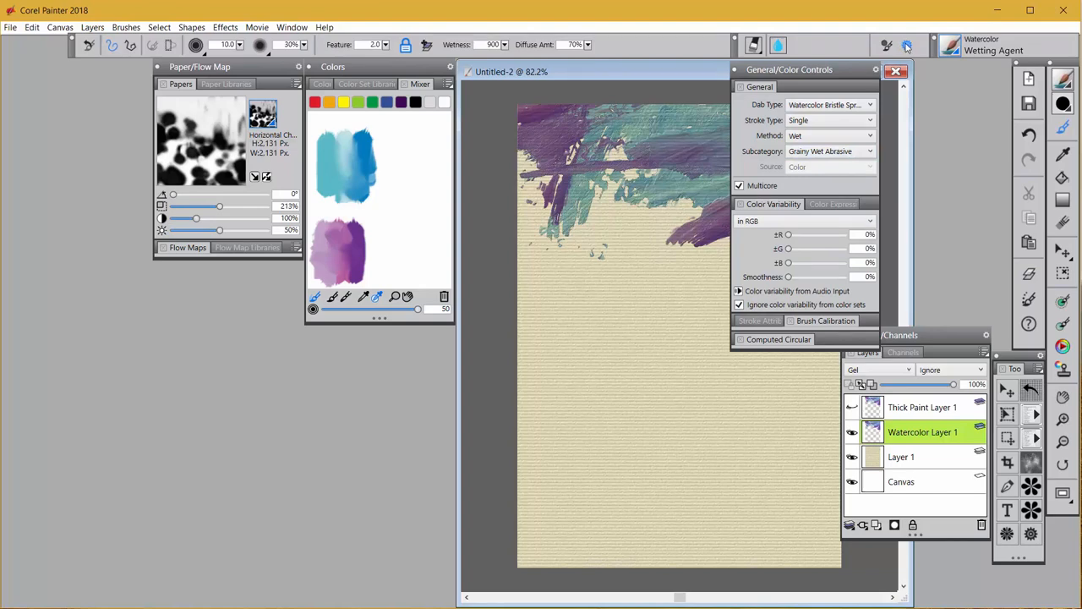
# In the Water settings, raise Wetness to maximum and Diffuse Amt to 80%, then close the panel
pyautogui.click(897, 71)
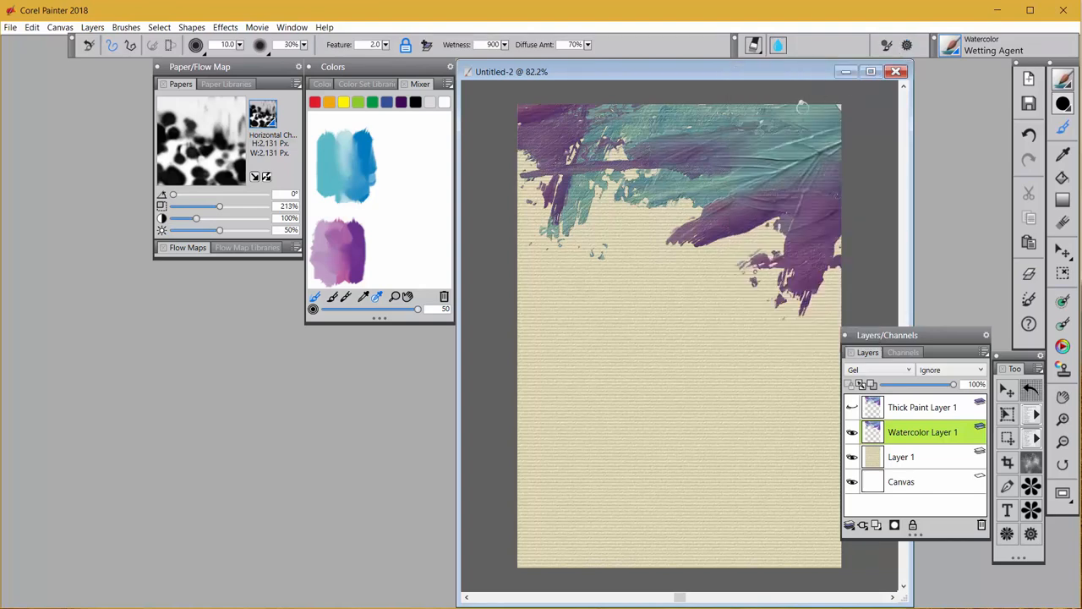
pyautogui.click(778, 44)
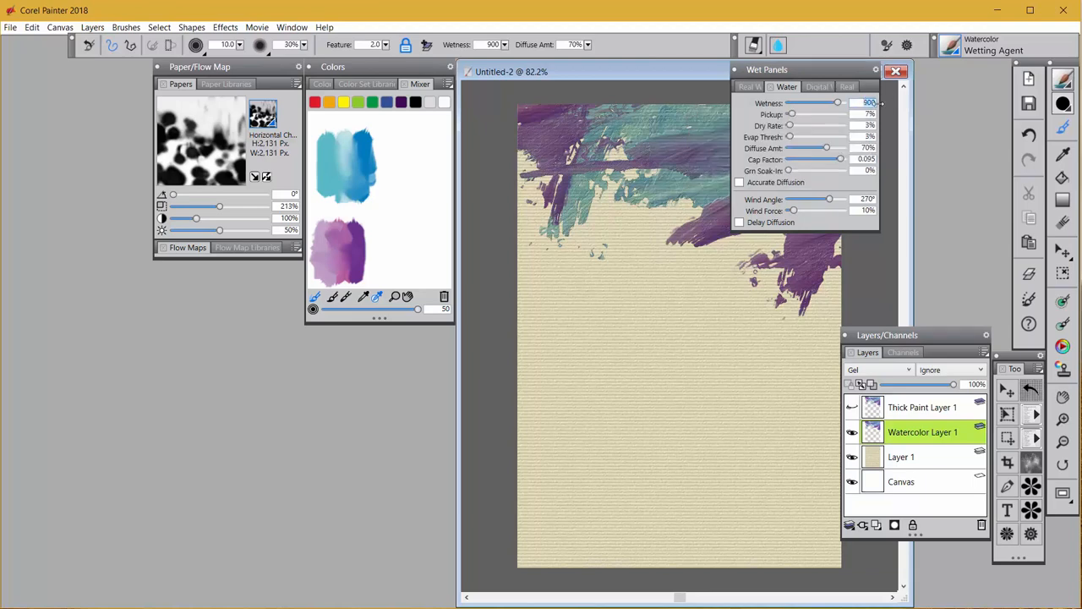
pyautogui.moveTo(837, 103); pyautogui.dragTo(791, 104)
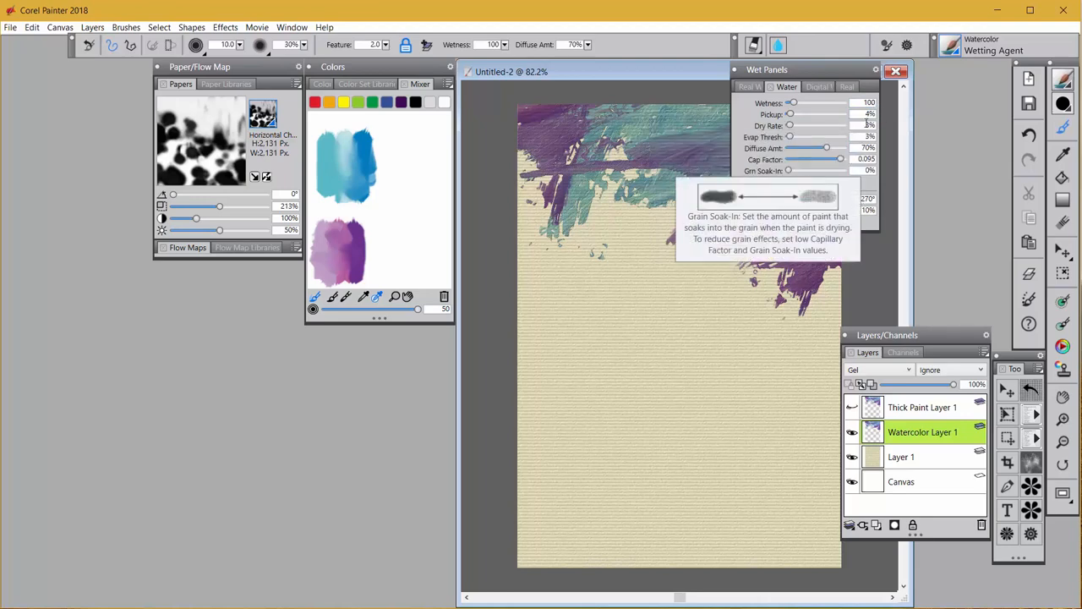
pyautogui.moveTo(811, 223)
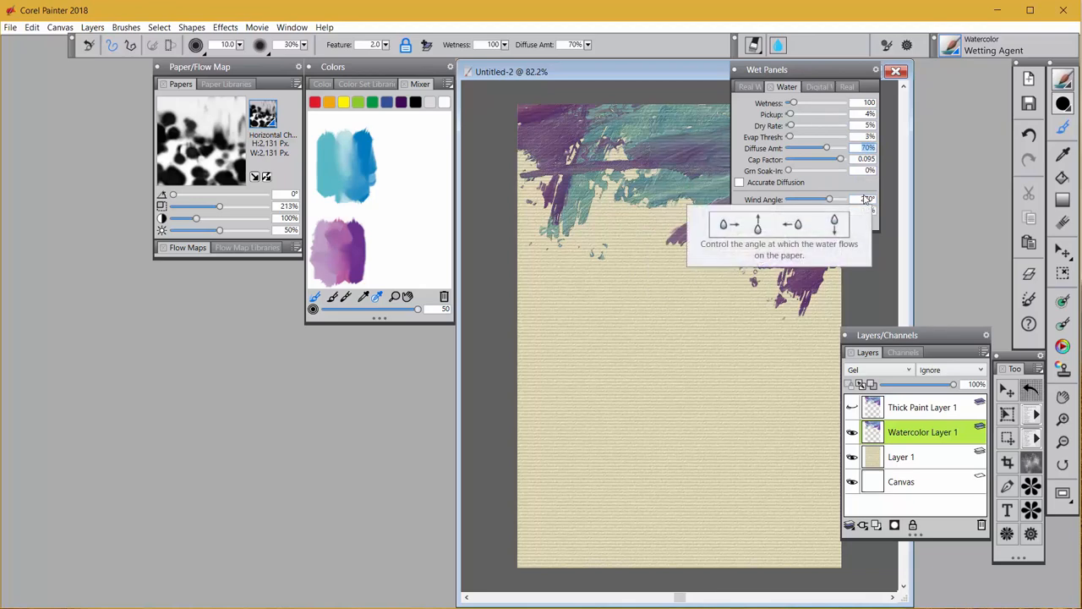
pyautogui.moveTo(825, 148); pyautogui.dragTo(832, 149)
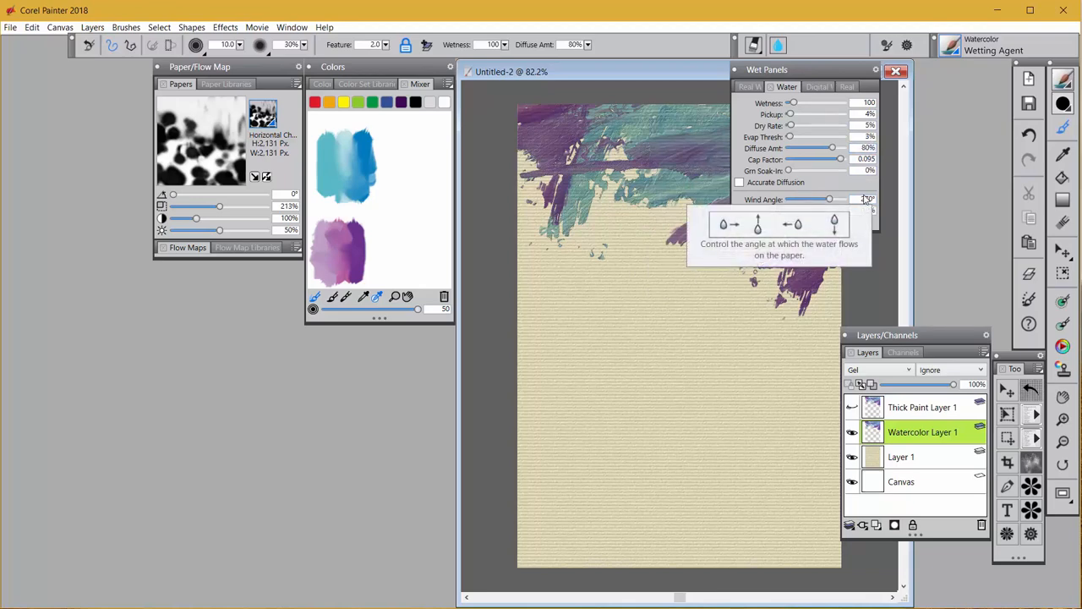
pyautogui.moveTo(838, 159)
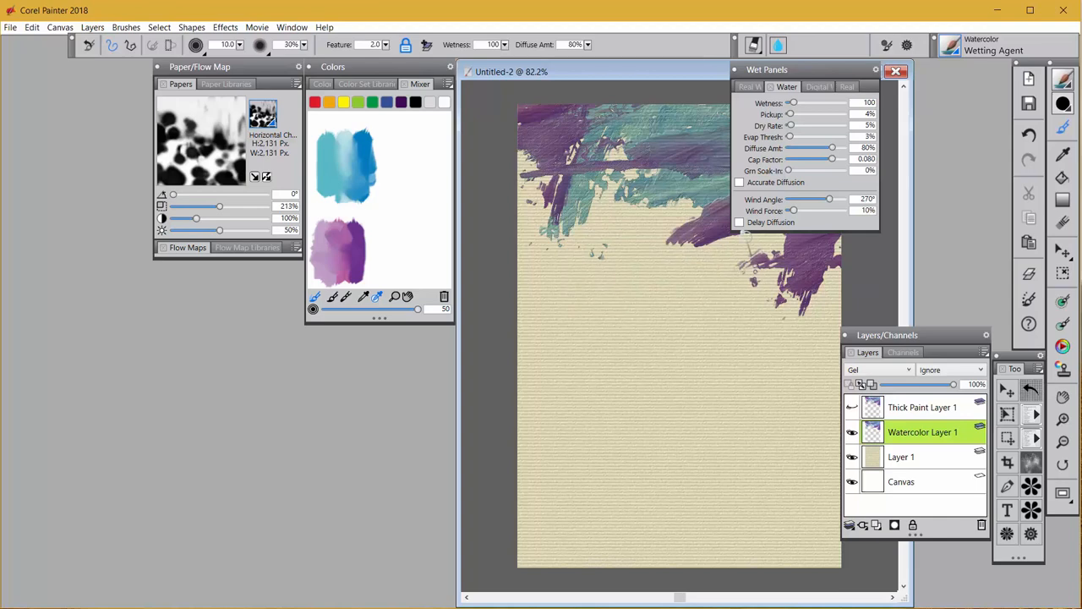
pyautogui.moveTo(741, 223)
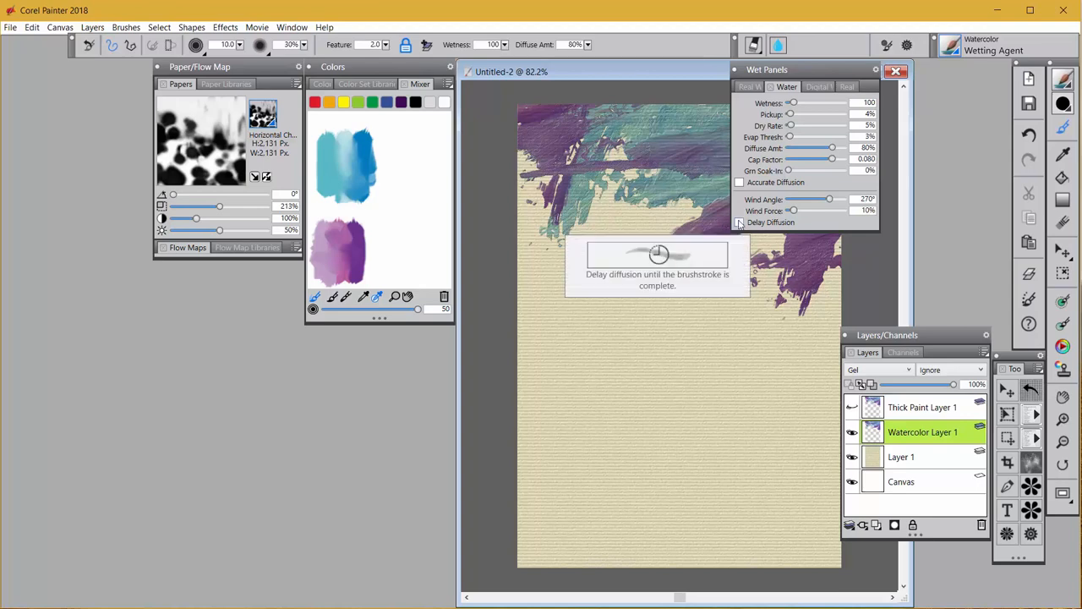
pyautogui.click(896, 71)
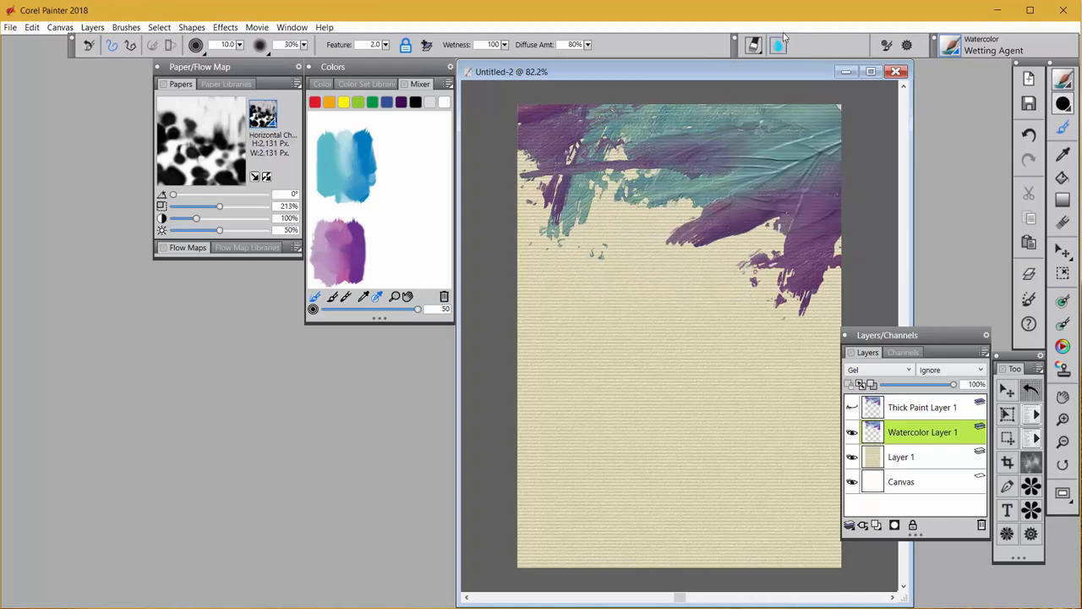
pyautogui.moveTo(785, 40)
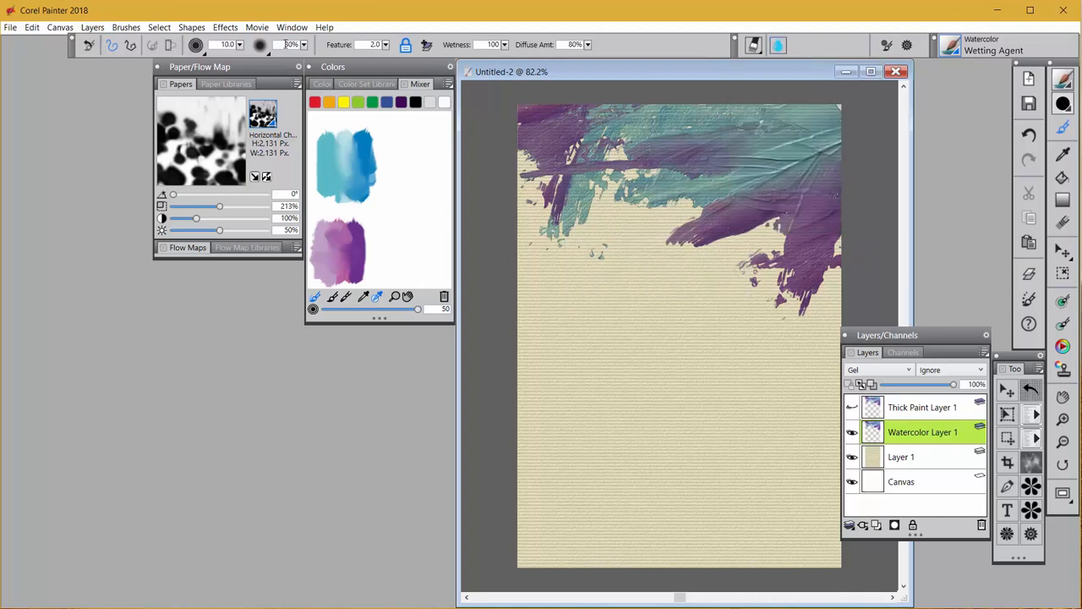
pyautogui.moveTo(330, 44)
pyautogui.write('15')
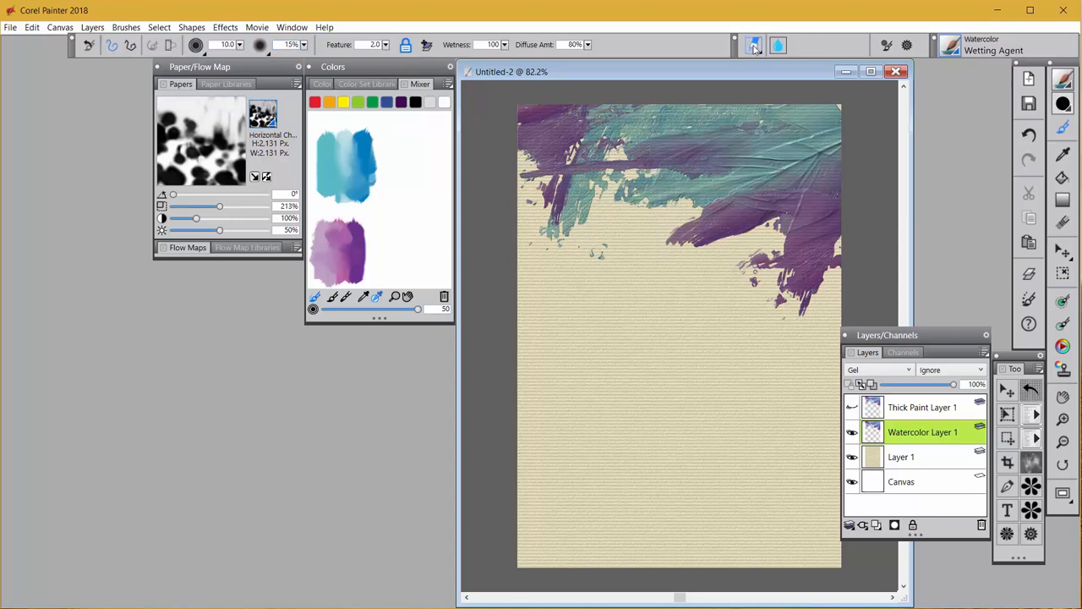
# Raise the bristle Feature slider to about 2.7 in the Bristles popup
pyautogui.click(754, 44)
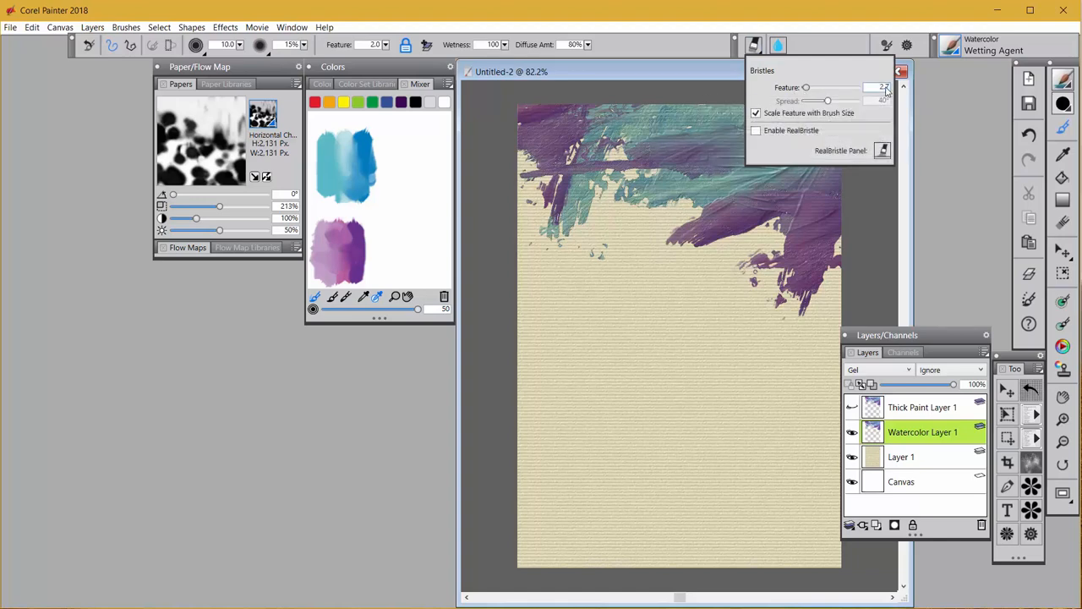
pyautogui.click(886, 88)
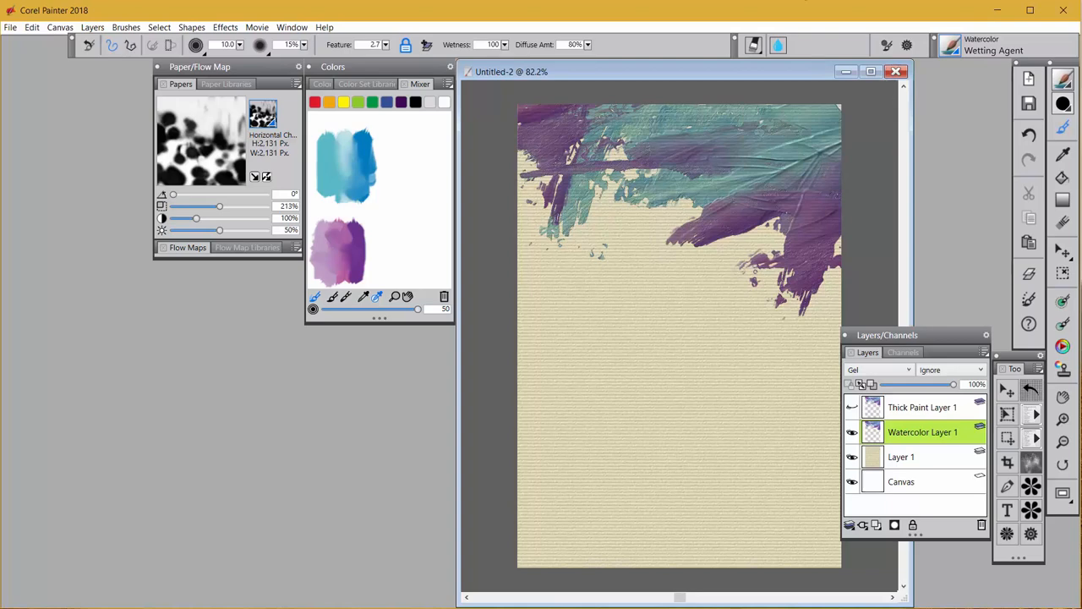
# Dismiss the Brushes menu and push the paper texture Contrast to 400%
pyautogui.click(125, 27)
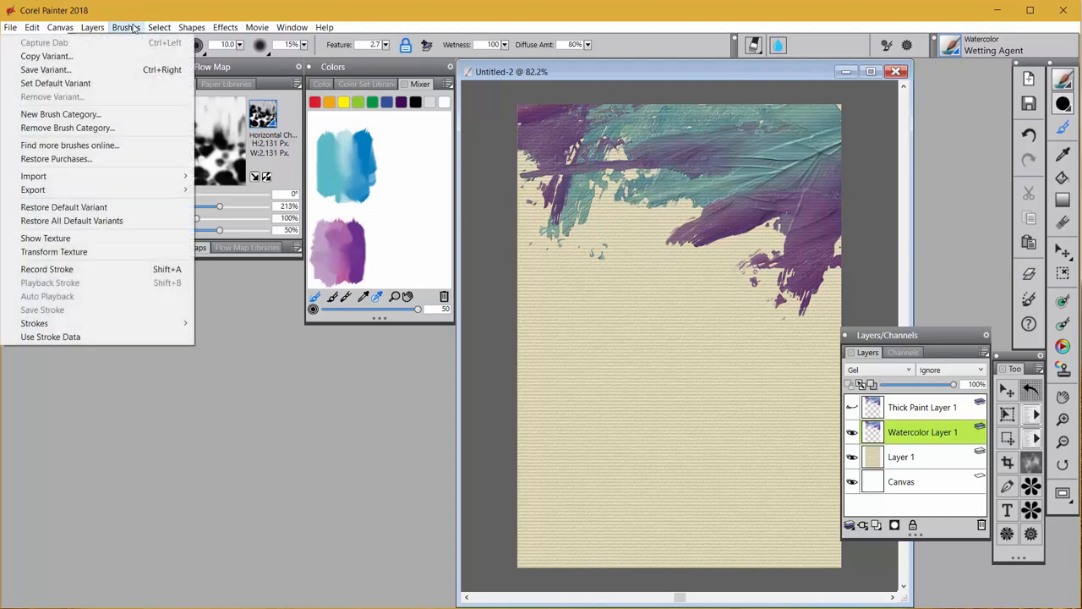
pyautogui.moveTo(48, 69)
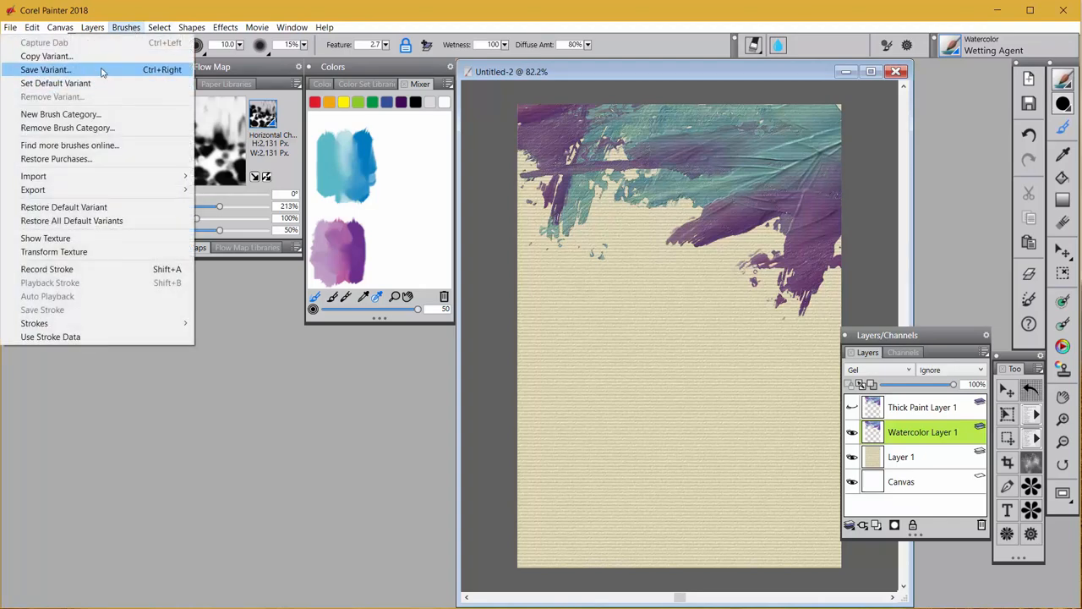
pyautogui.click(291, 350)
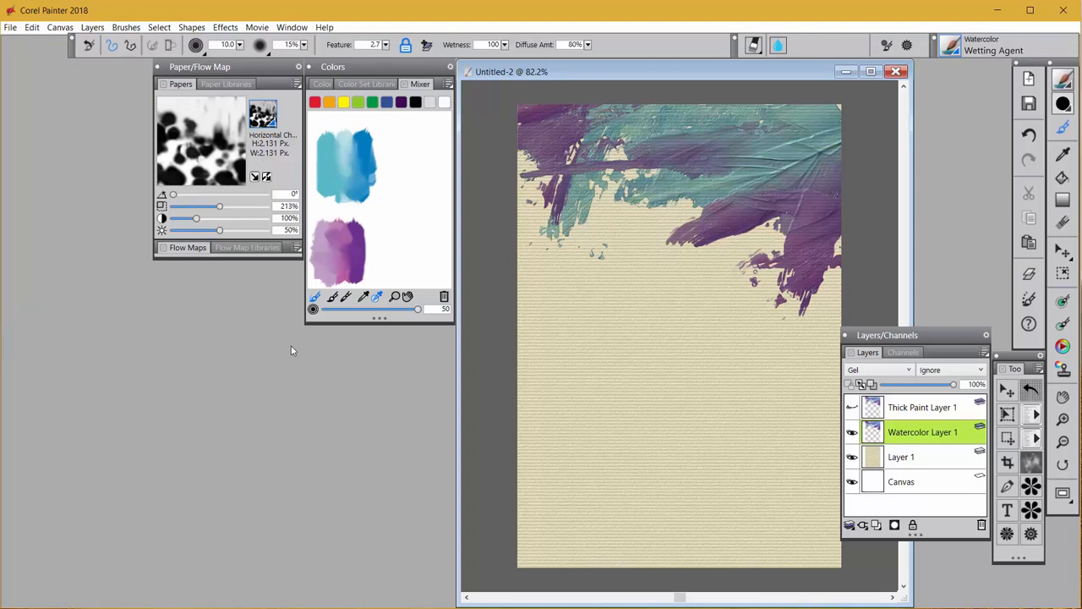
pyautogui.moveTo(296, 346)
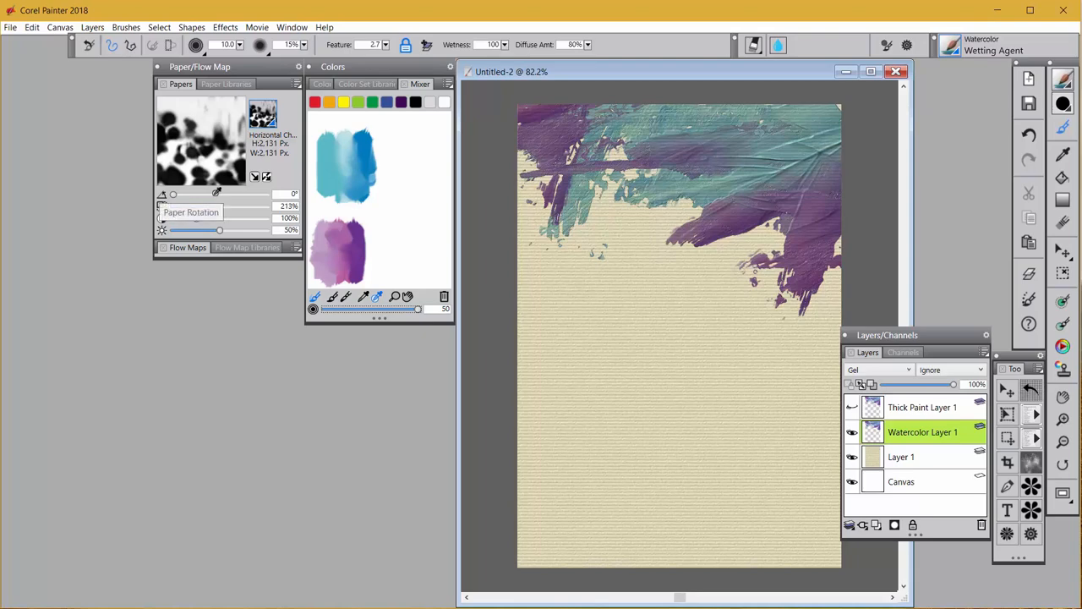
pyautogui.moveTo(234, 159)
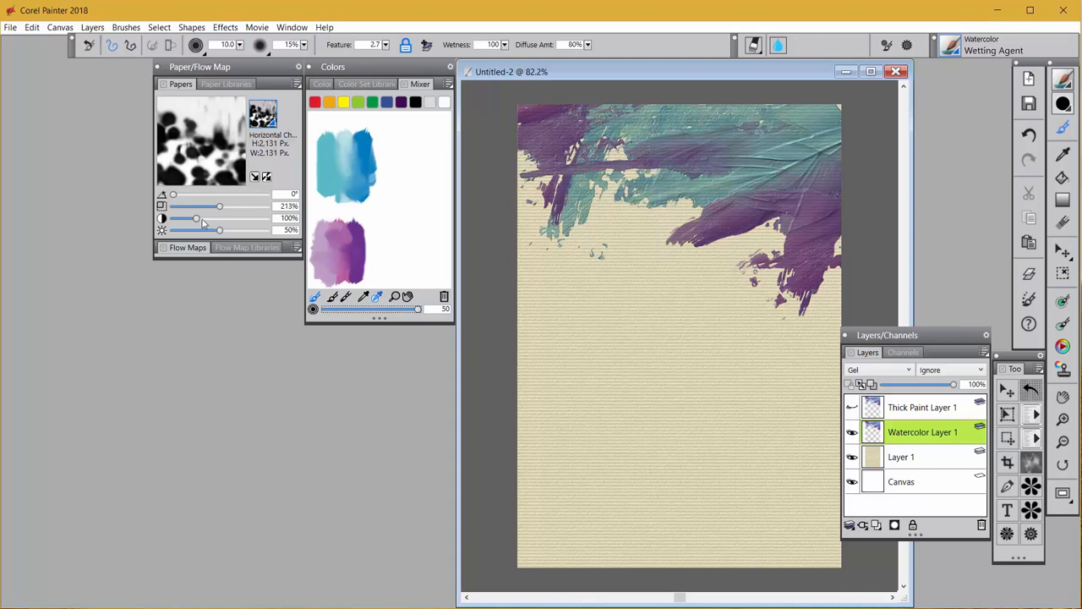
pyautogui.moveTo(196, 218); pyautogui.dragTo(267, 218)
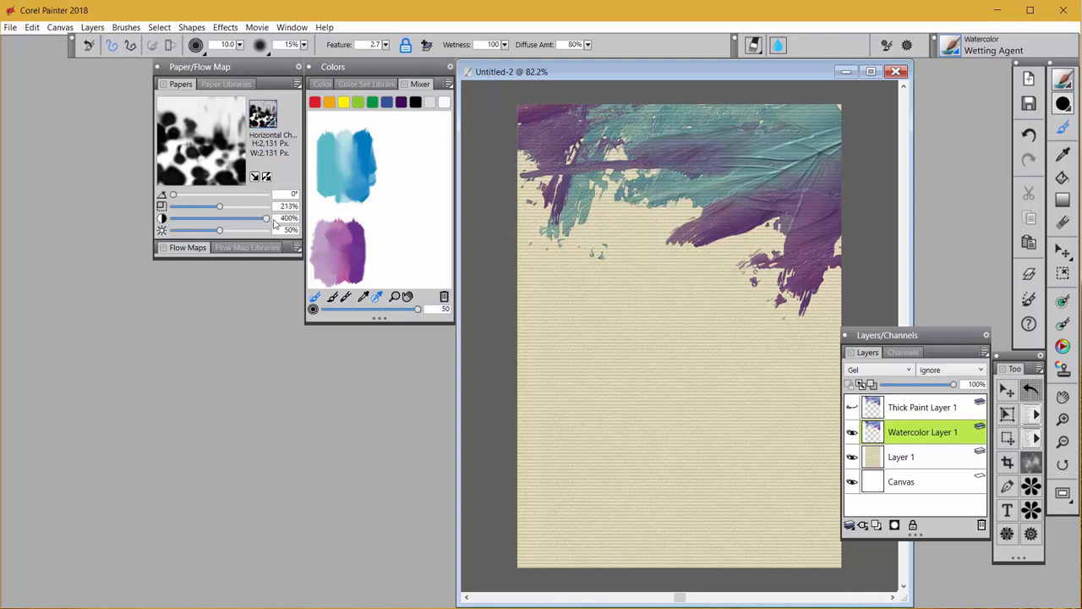
pyautogui.moveTo(219, 207); pyautogui.dragTo(219, 206)
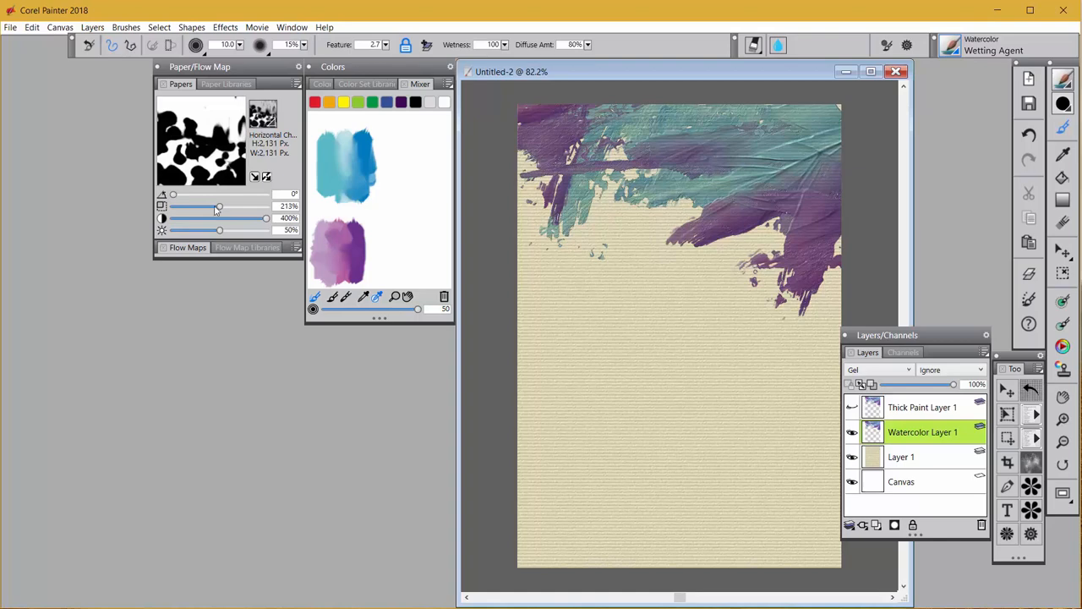
pyautogui.moveTo(200, 311)
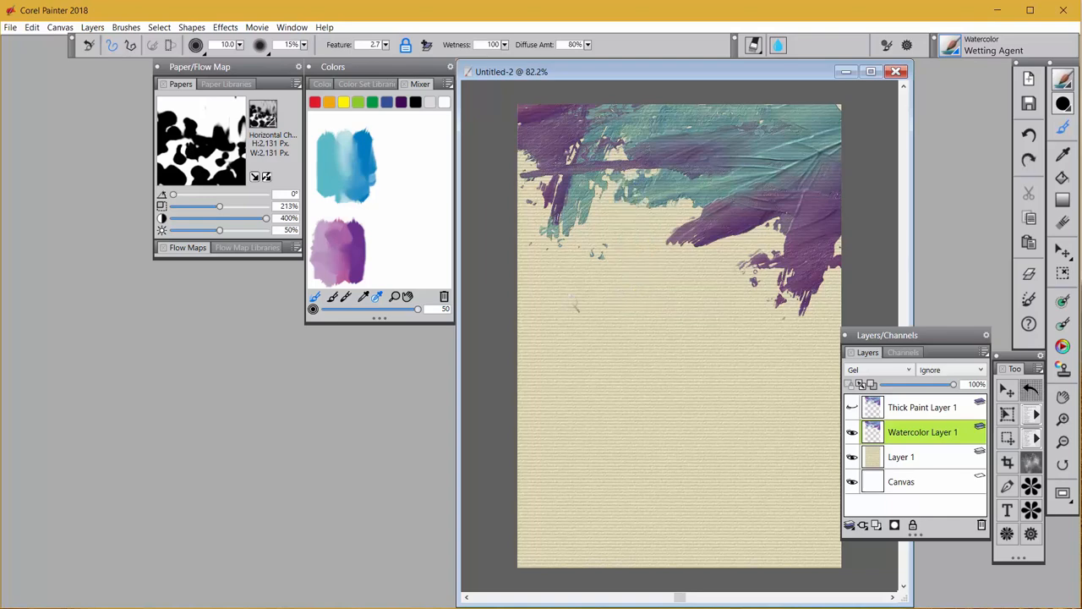
# Choose Drip 2 from Thick Paint Drips and enlarge its scale to large drip shapes
pyautogui.click(262, 114)
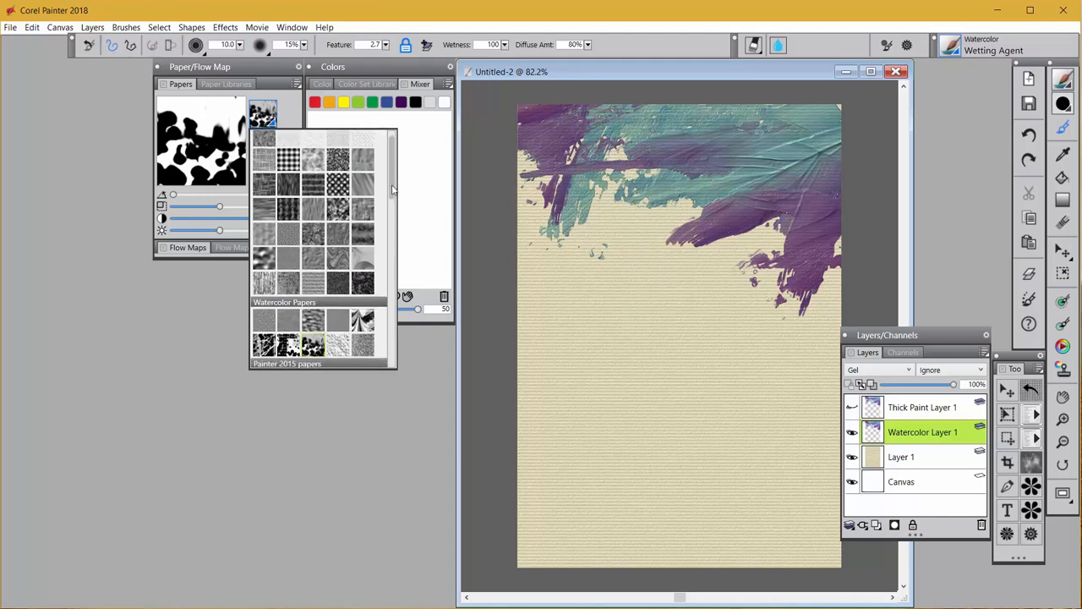
pyautogui.scroll(-3)
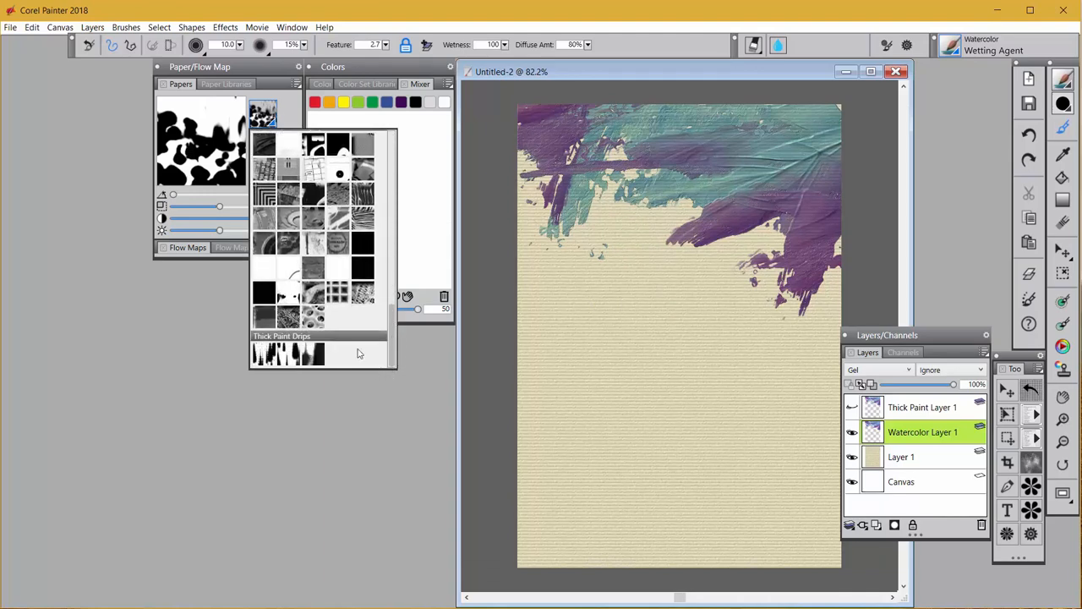
pyautogui.click(288, 354)
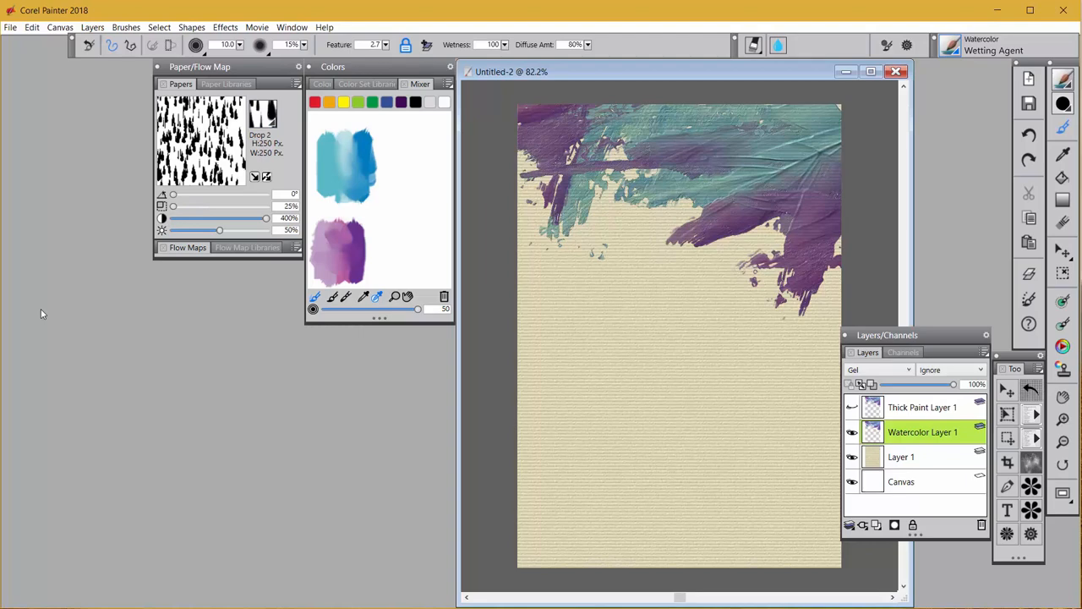
pyautogui.moveTo(173, 206); pyautogui.dragTo(207, 207)
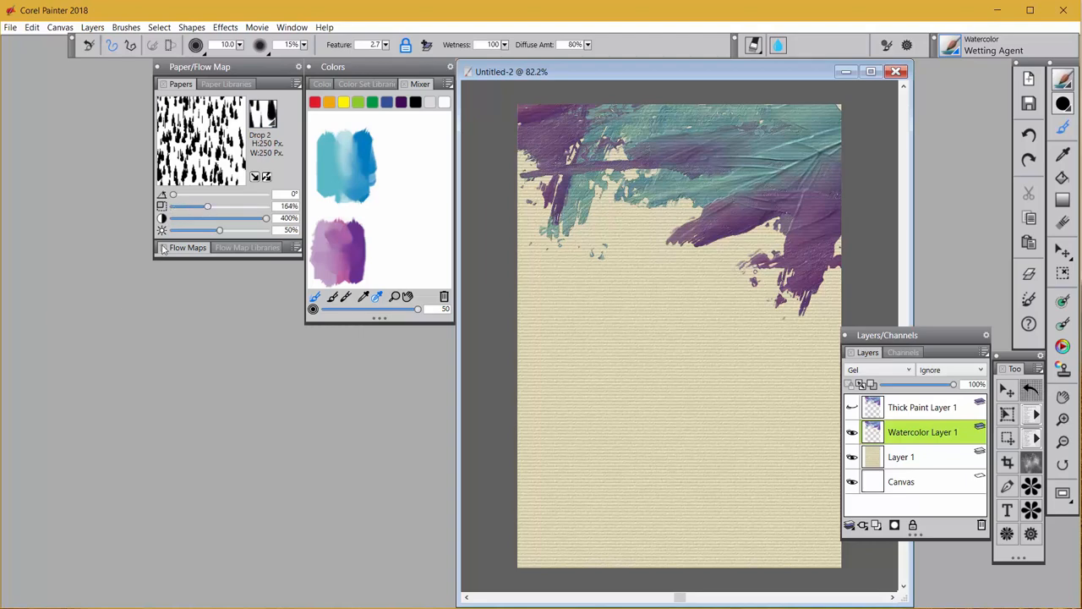
pyautogui.click(199, 139)
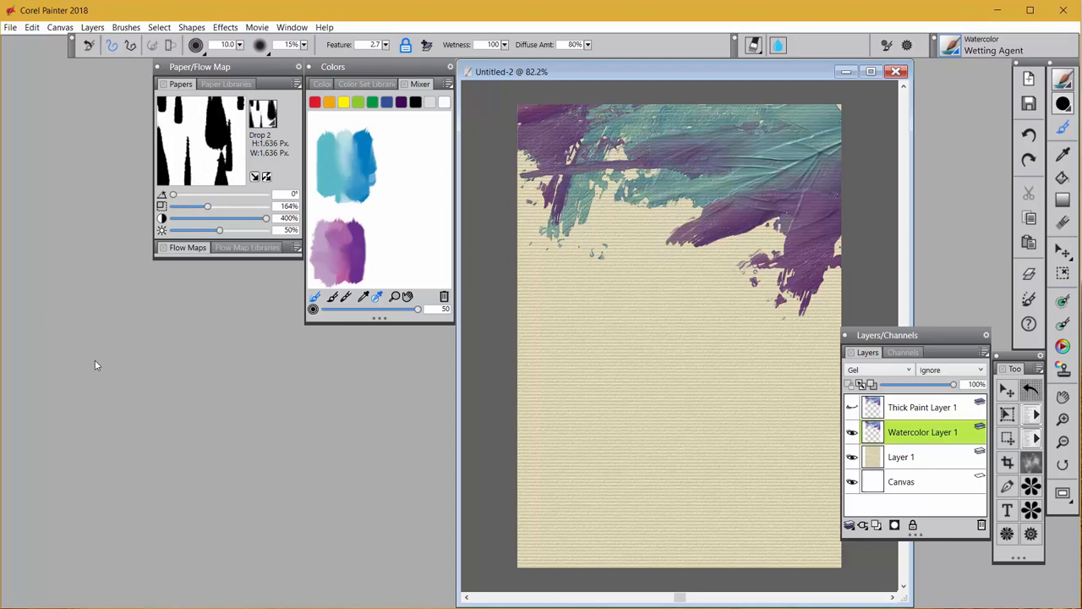
pyautogui.moveTo(268, 227)
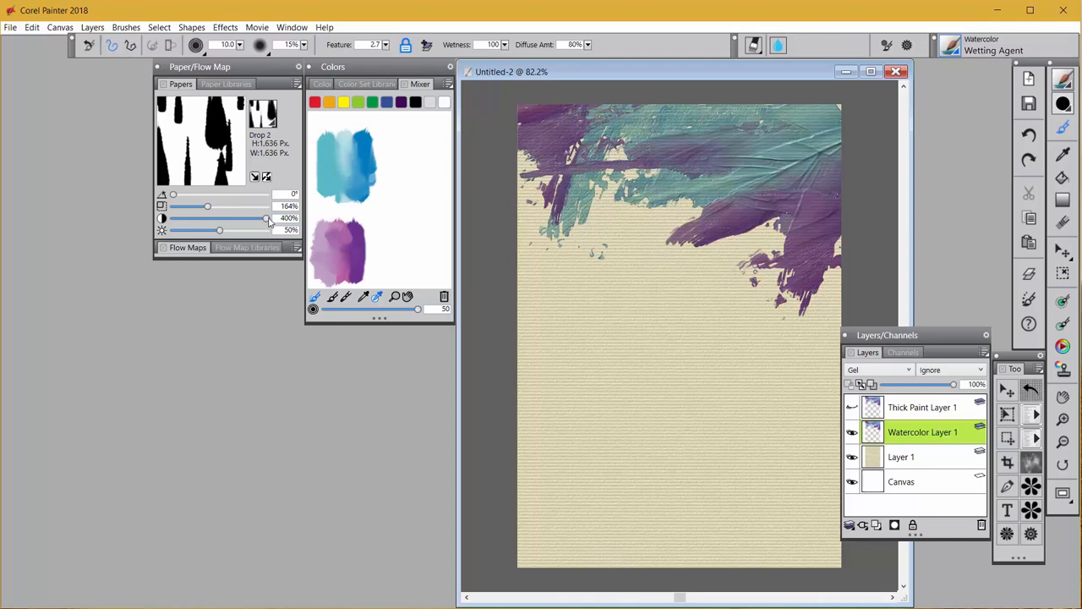
pyautogui.moveTo(166, 345)
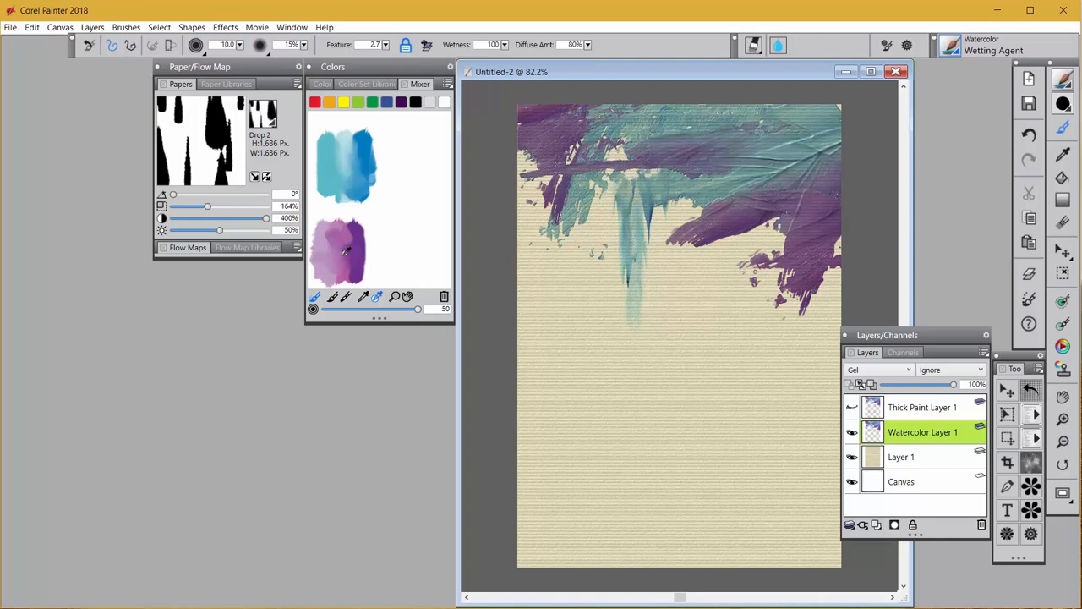
pyautogui.moveTo(331, 259)
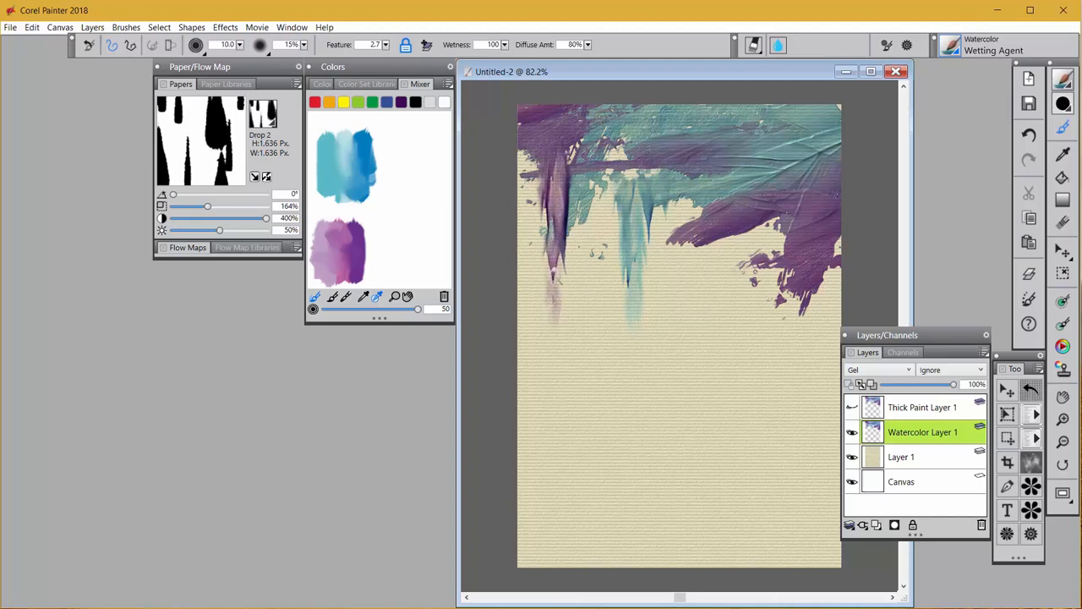
# Paint purple wetting-agent strokes so drips run down the page from the top paint
pyautogui.moveTo(558, 245); pyautogui.dragTo(558, 313)
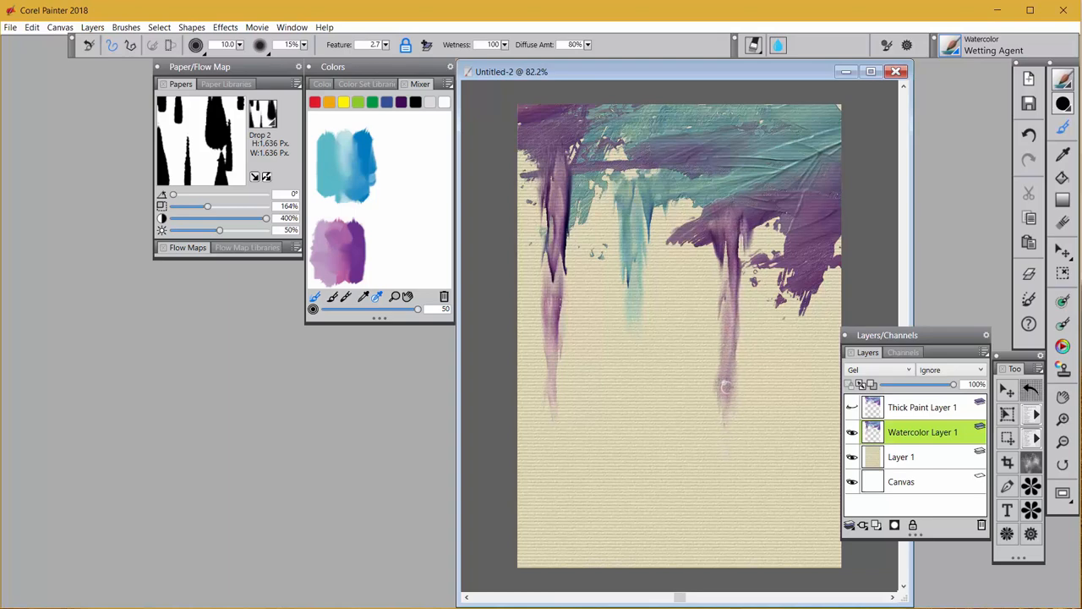
pyautogui.moveTo(725, 386); pyautogui.dragTo(729, 201)
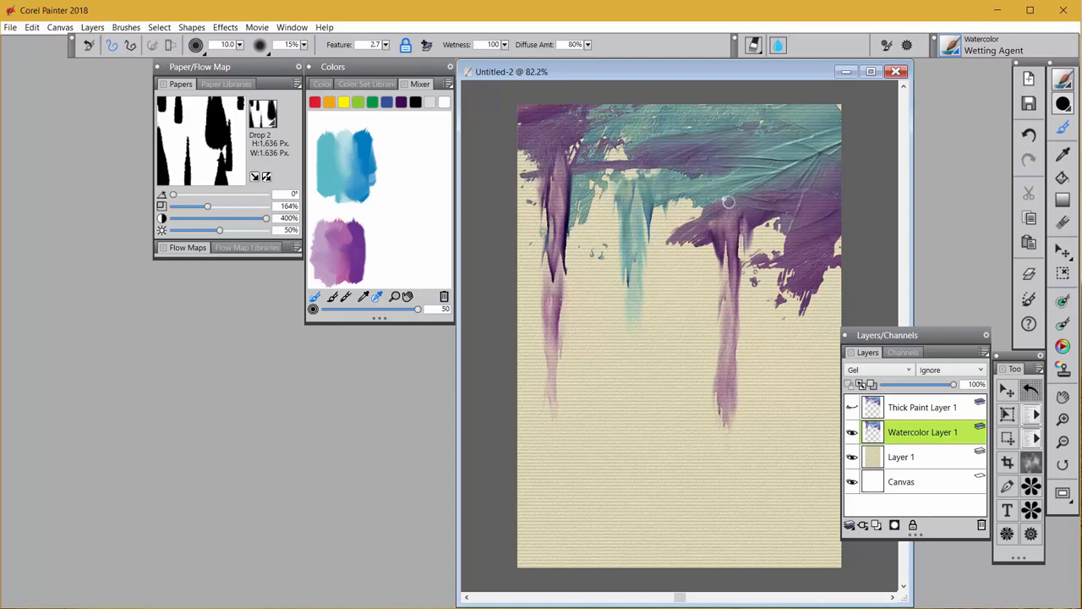
pyautogui.moveTo(680, 372)
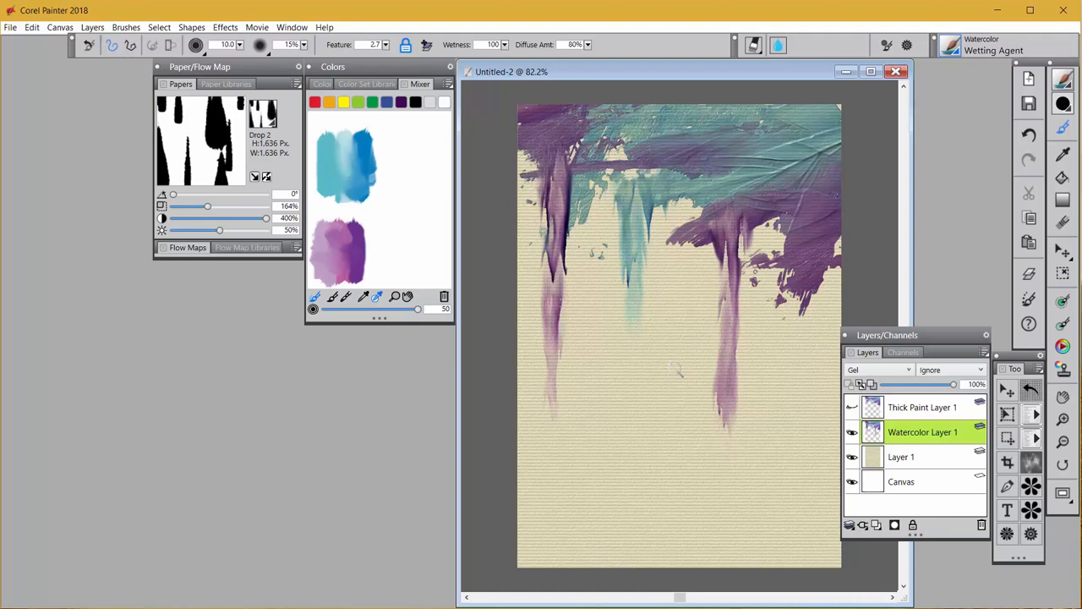
pyautogui.moveTo(693, 308)
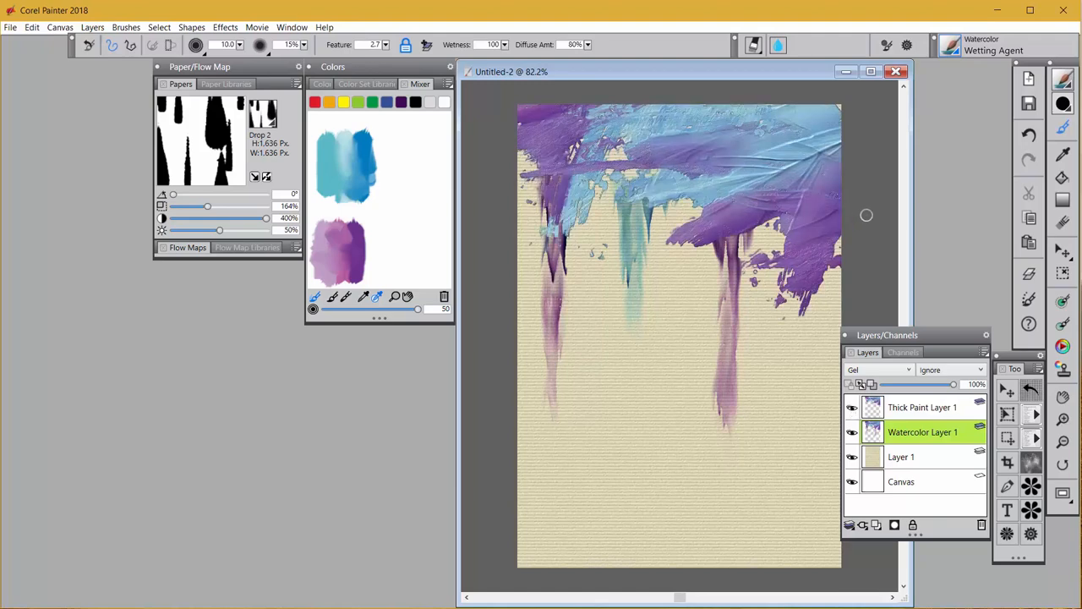
pyautogui.moveTo(876, 225)
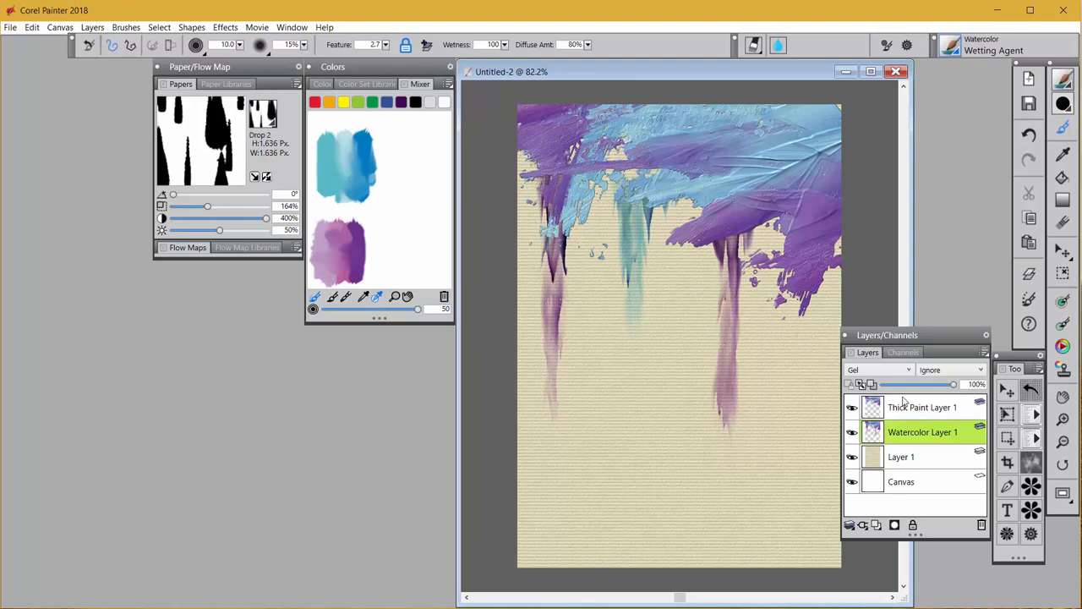
# Activate Thick Paint Layer and choose Airbrushes > Detail Airbrush
pyautogui.click(924, 406)
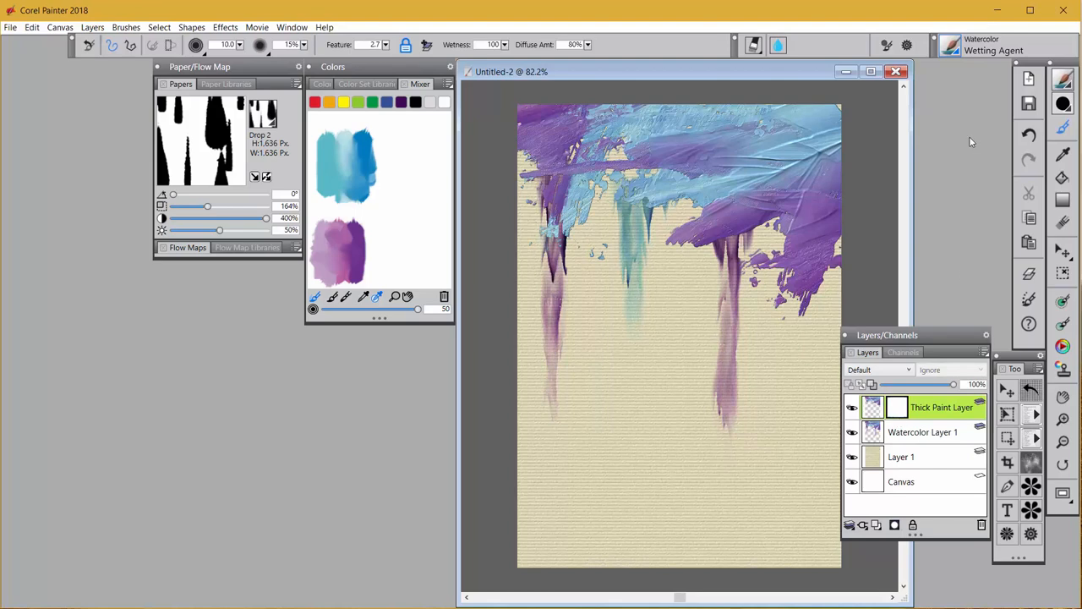
pyautogui.click(950, 44)
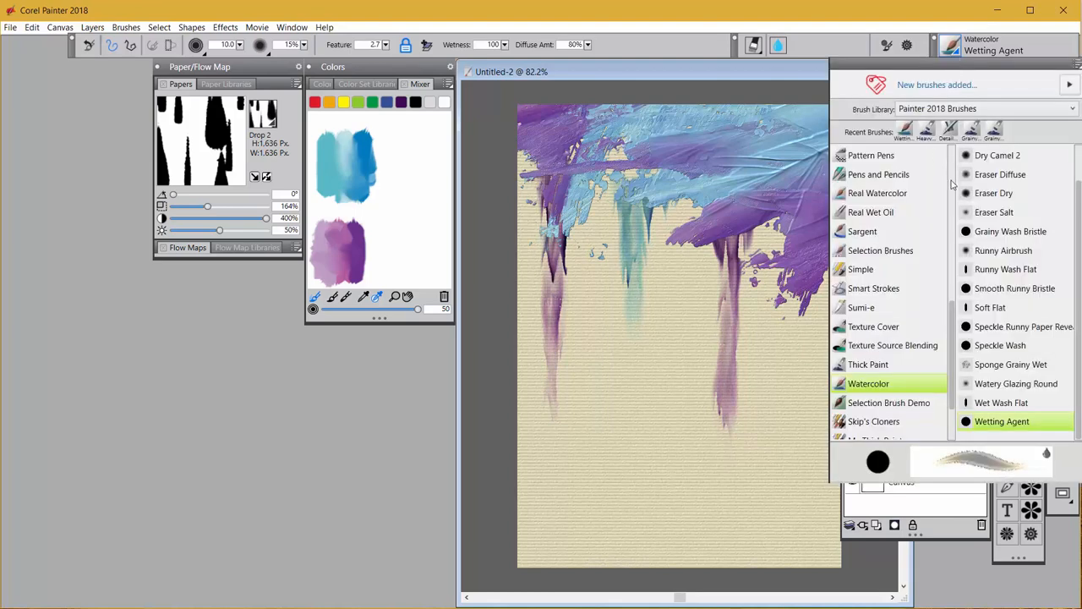
pyautogui.scroll(3)
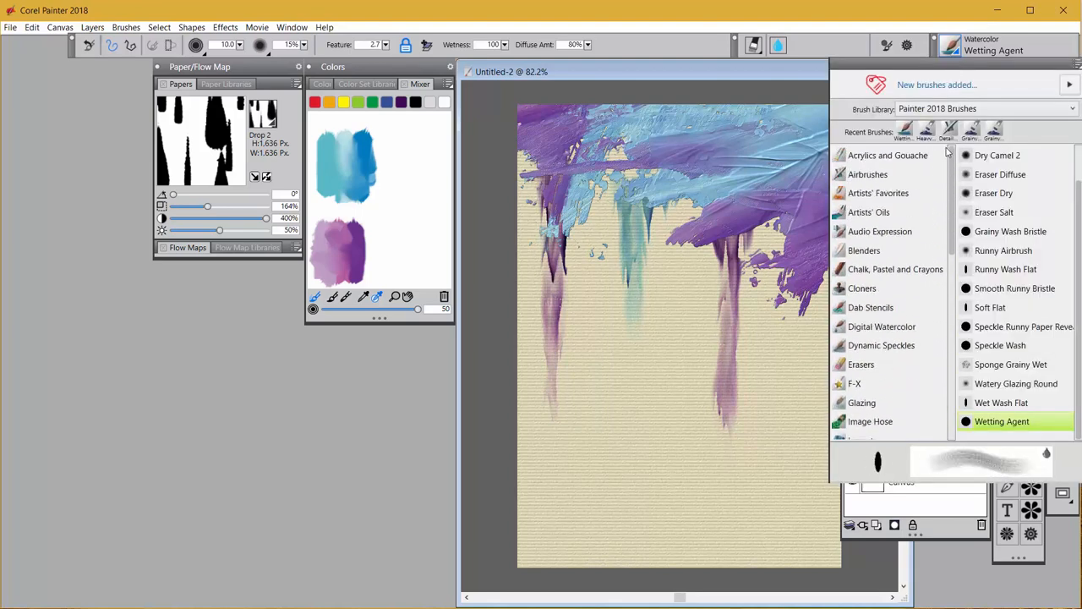
pyautogui.click(869, 174)
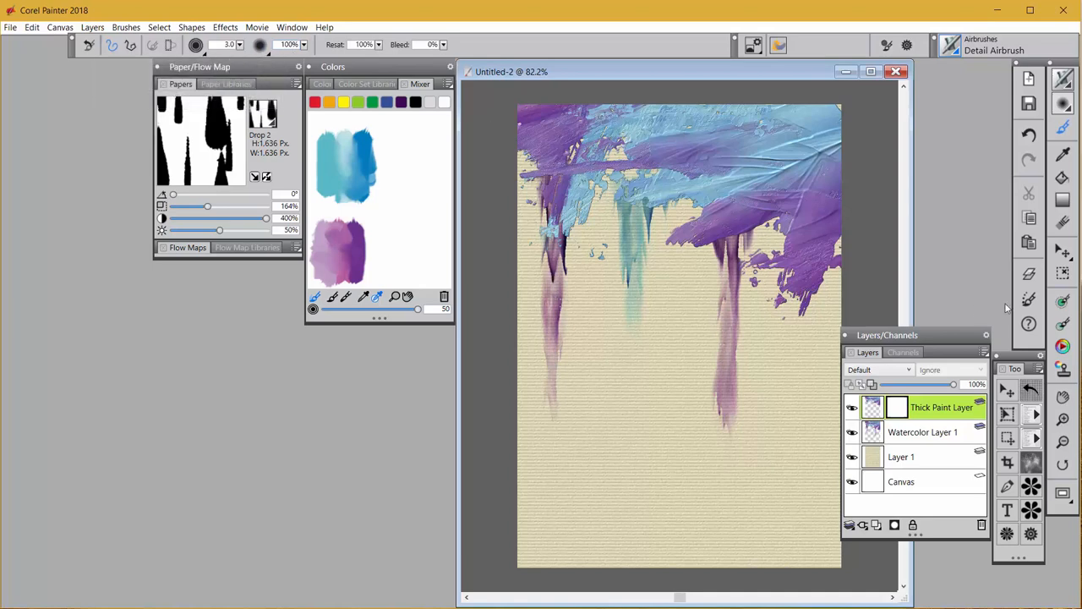
pyautogui.click(533, 338)
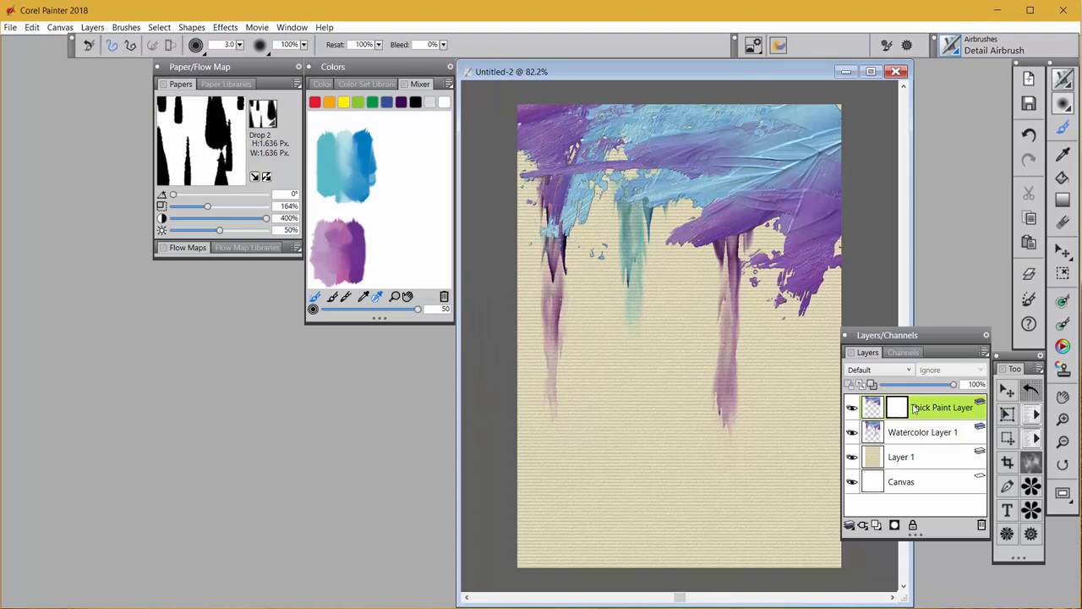
pyautogui.moveTo(896, 413)
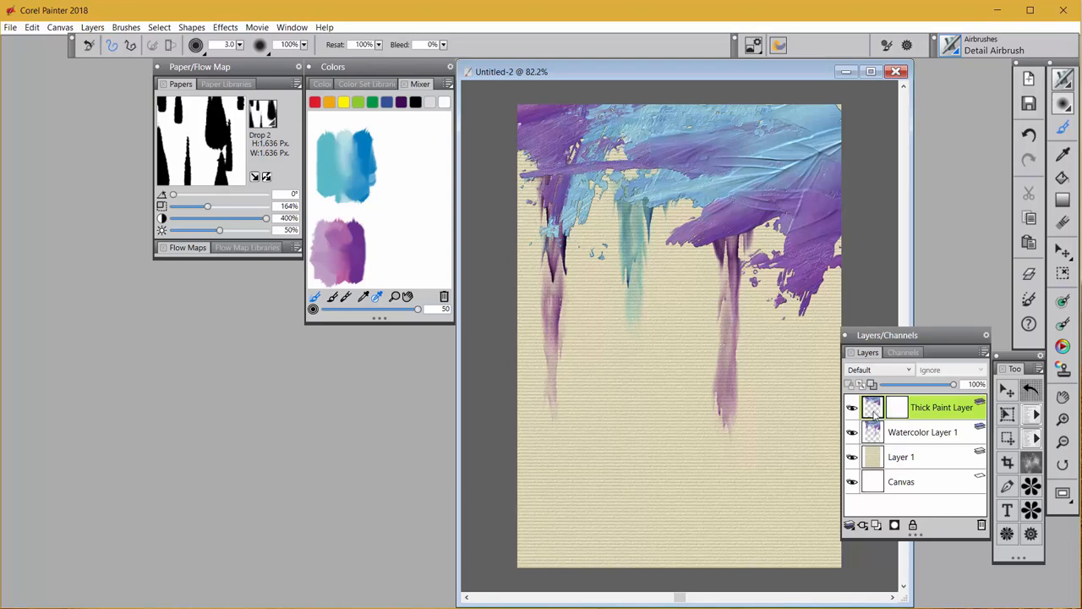
pyautogui.moveTo(954, 389)
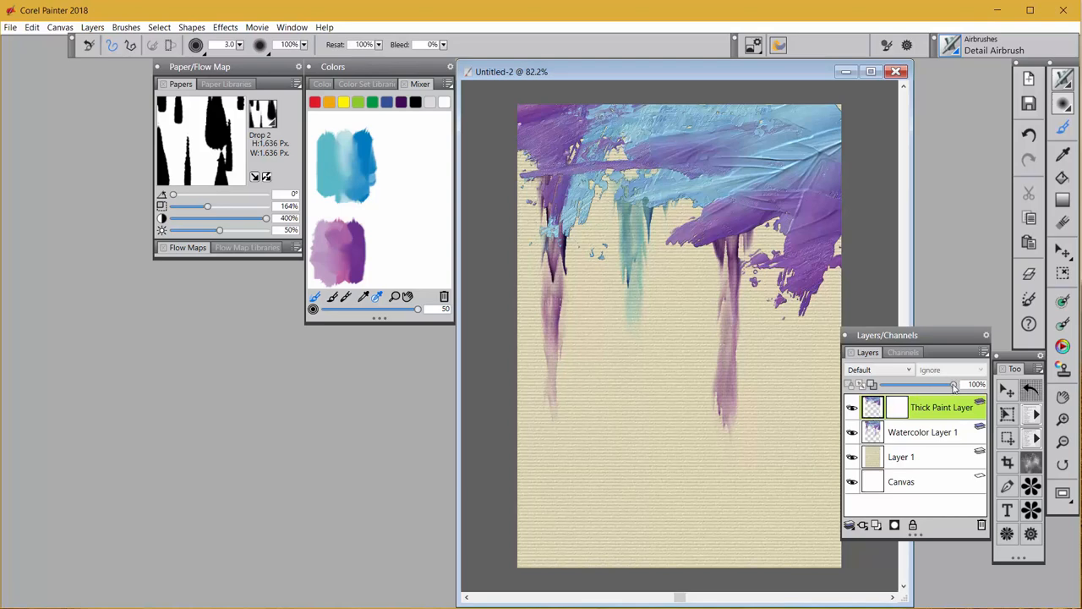
pyautogui.moveTo(955, 384); pyautogui.dragTo(934, 384)
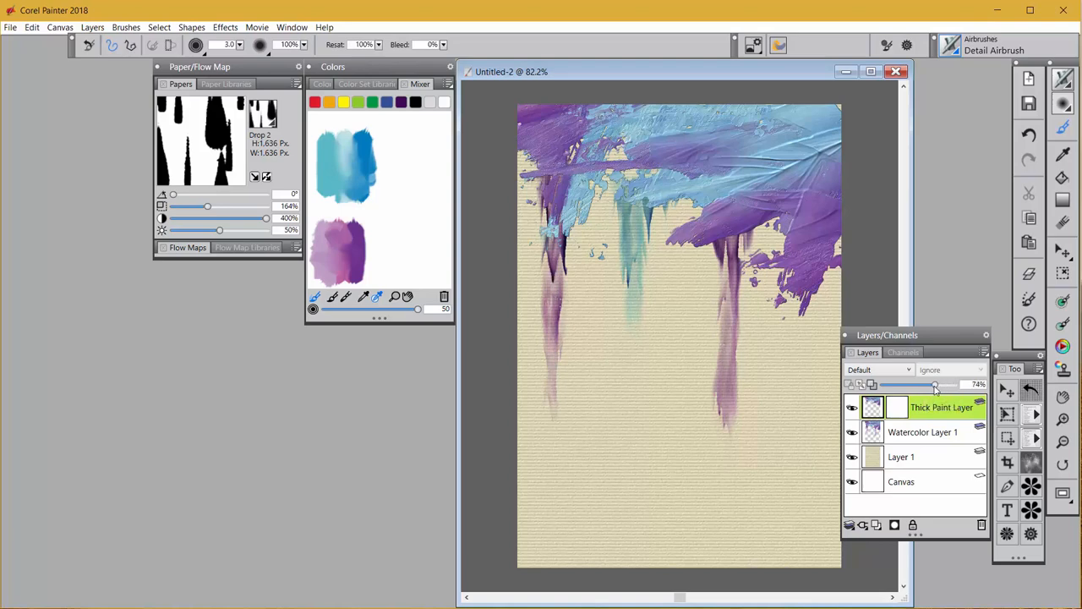
pyautogui.moveTo(934, 384); pyautogui.dragTo(930, 384)
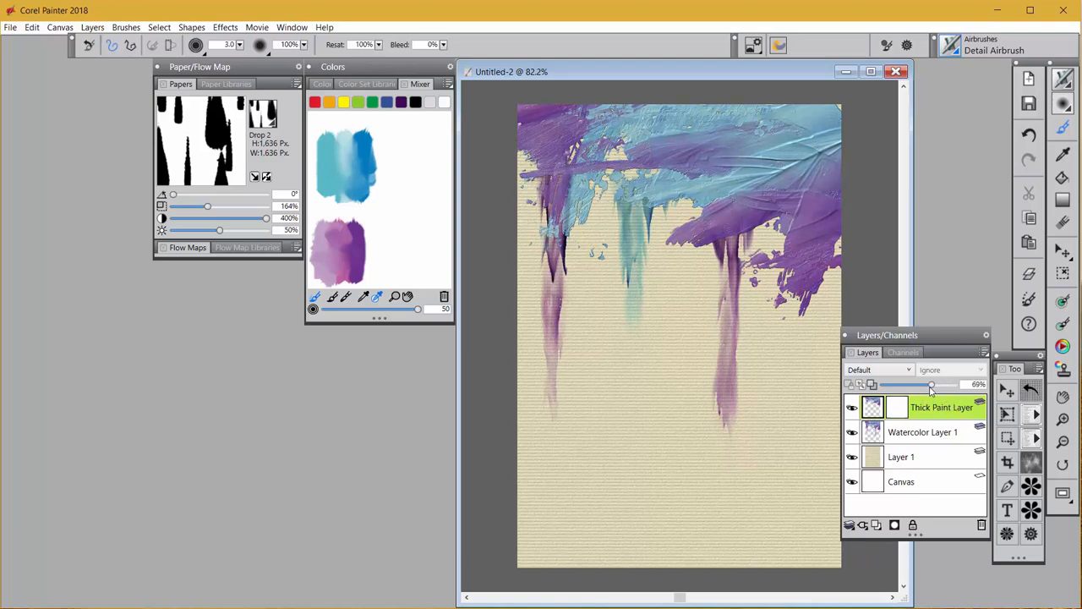
pyautogui.moveTo(930, 385); pyautogui.dragTo(920, 386)
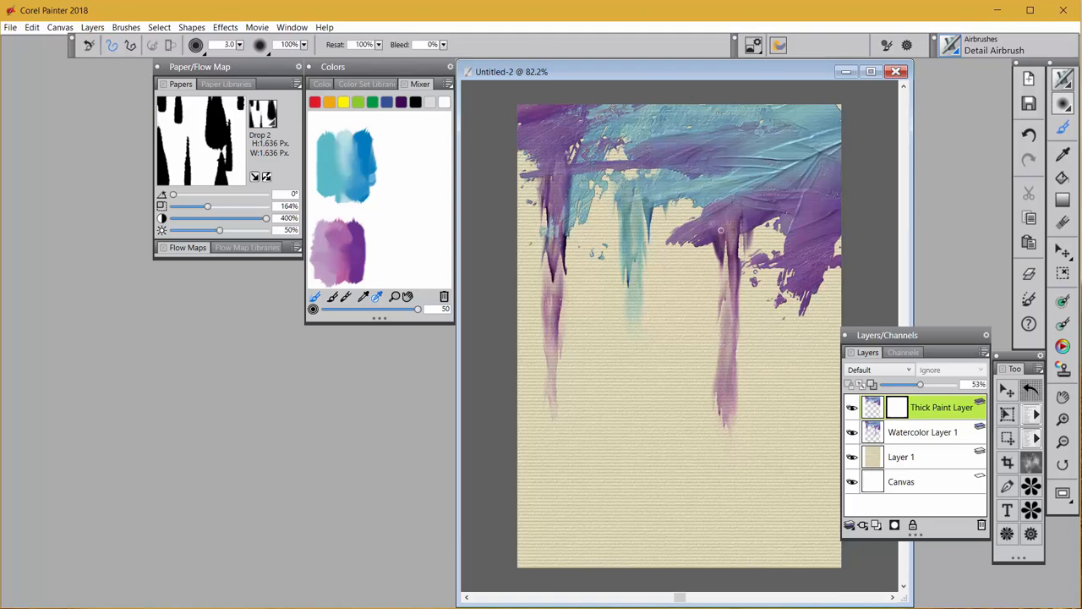
pyautogui.moveTo(725, 217)
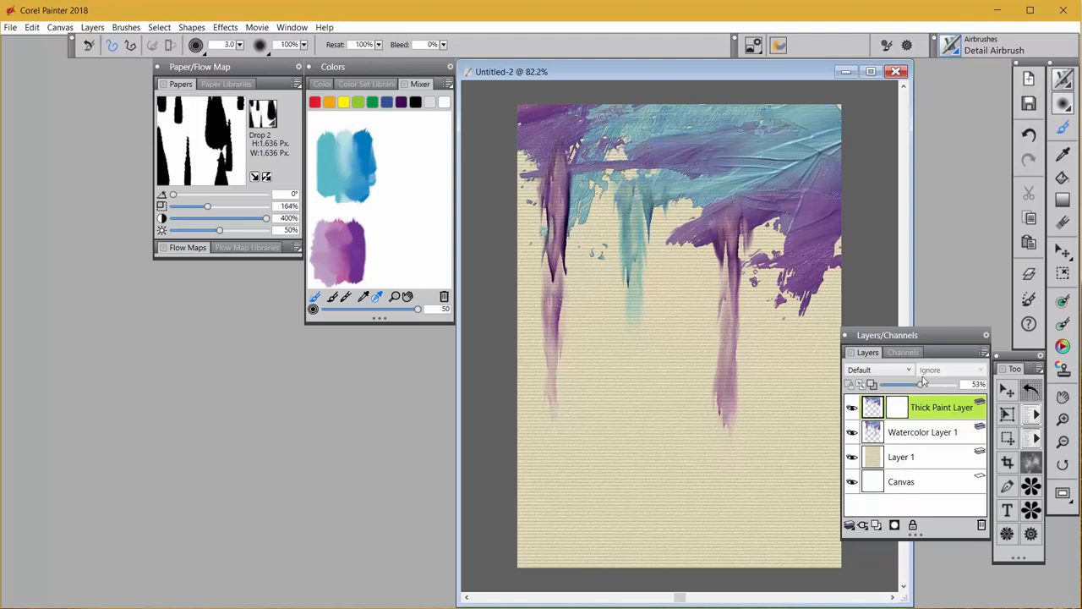
pyautogui.moveTo(920, 384); pyautogui.dragTo(923, 384)
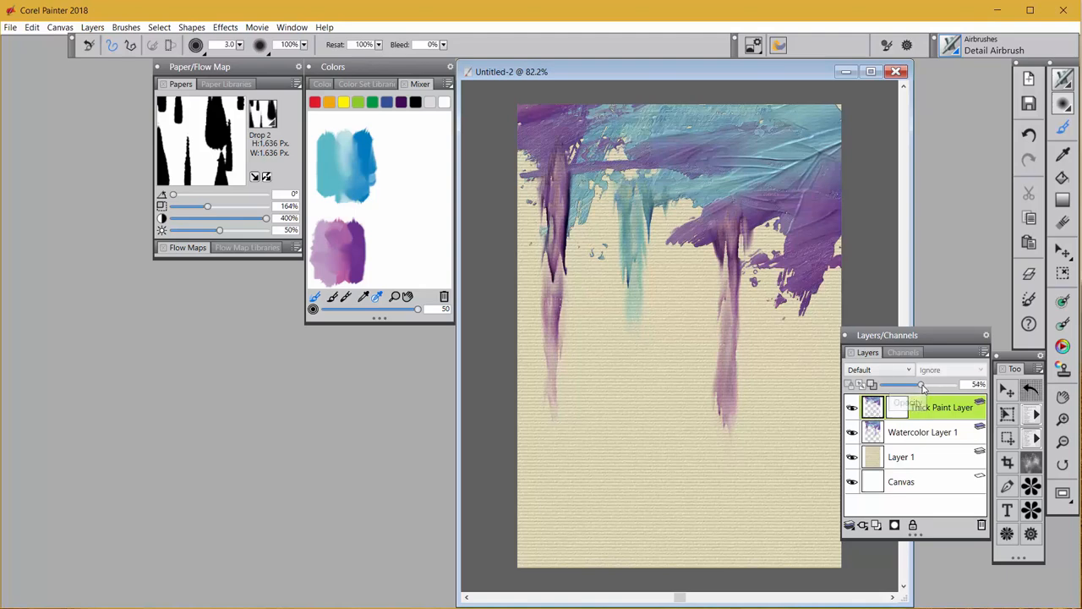
pyautogui.moveTo(923, 383); pyautogui.dragTo(954, 384)
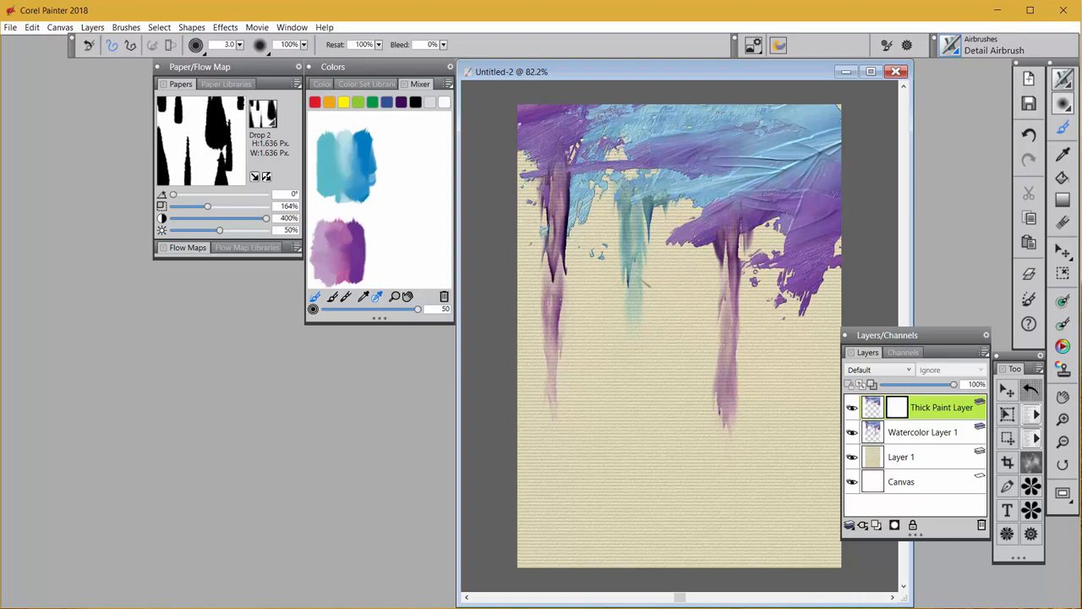
pyautogui.moveTo(876, 417)
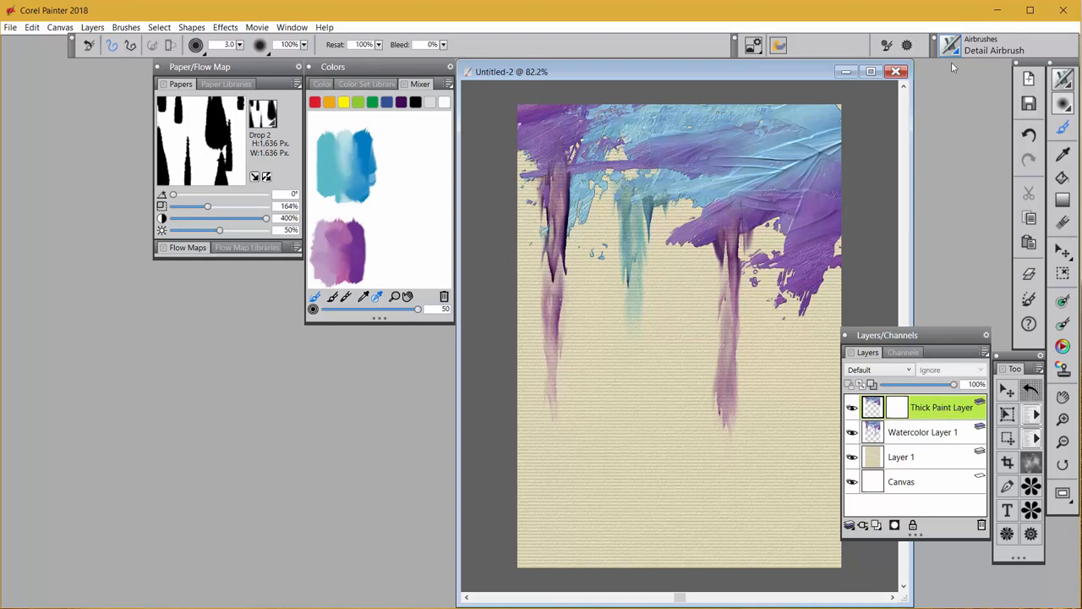
# Choose the Heavy Texture Palette Knife and stroke blue thick paint across the drips
pyautogui.click(981, 50)
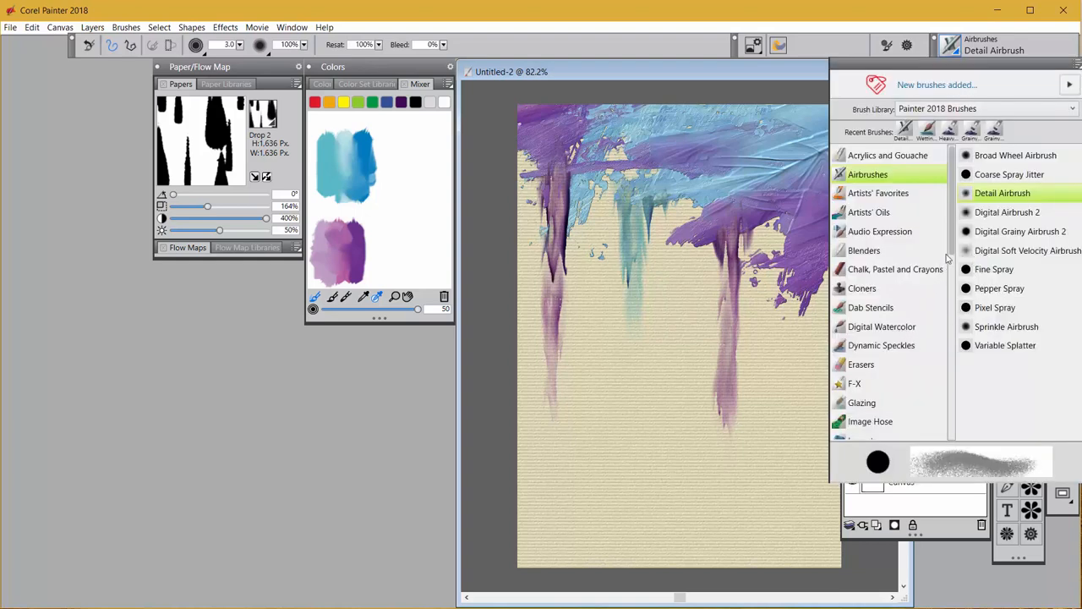
pyautogui.scroll(-3)
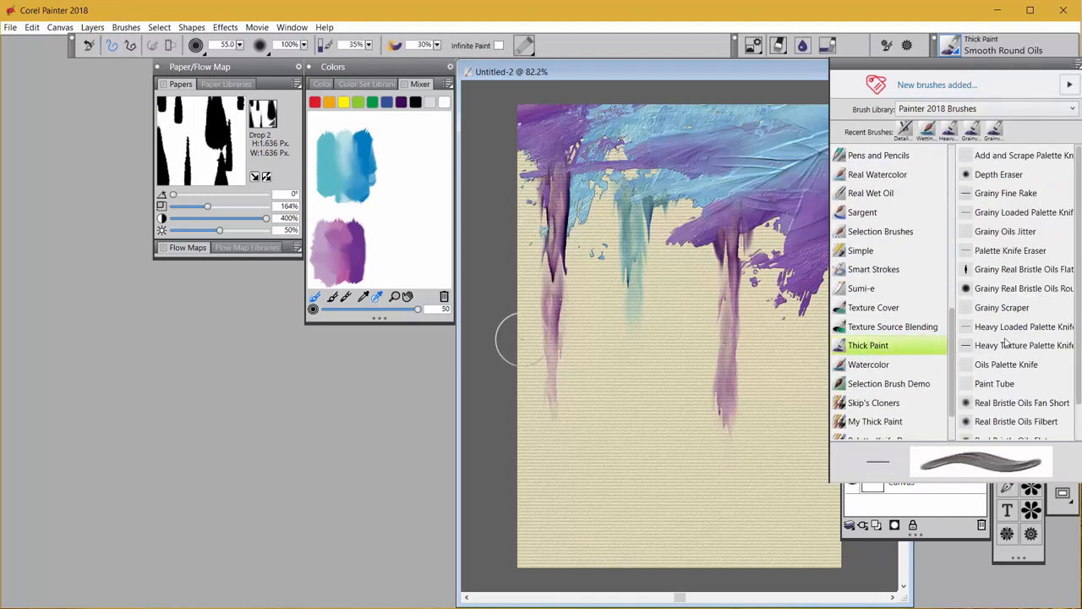
pyautogui.moveTo(1028, 338)
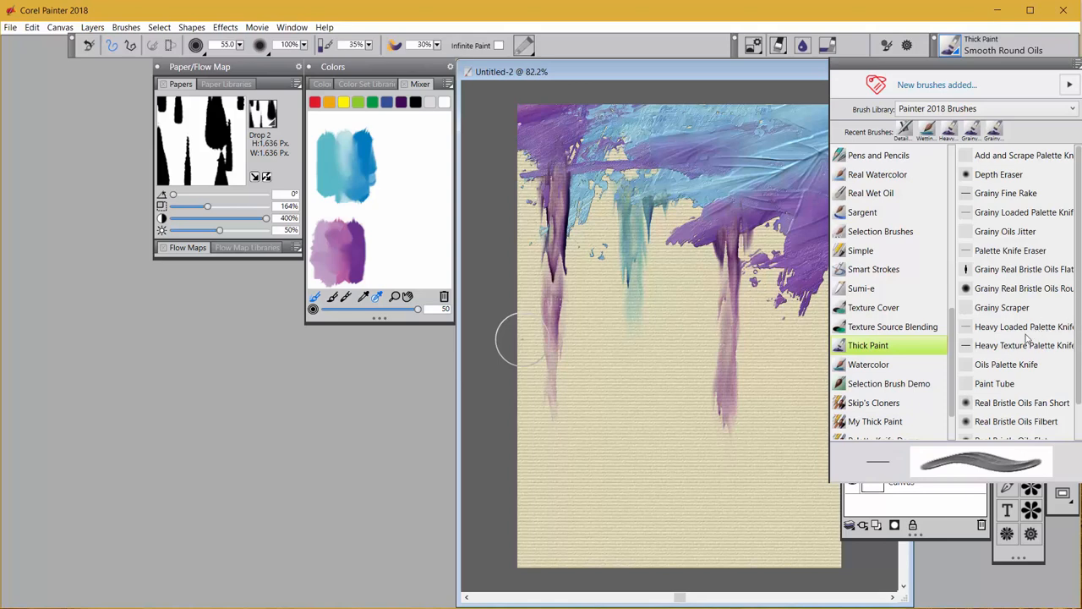
pyautogui.click(1024, 345)
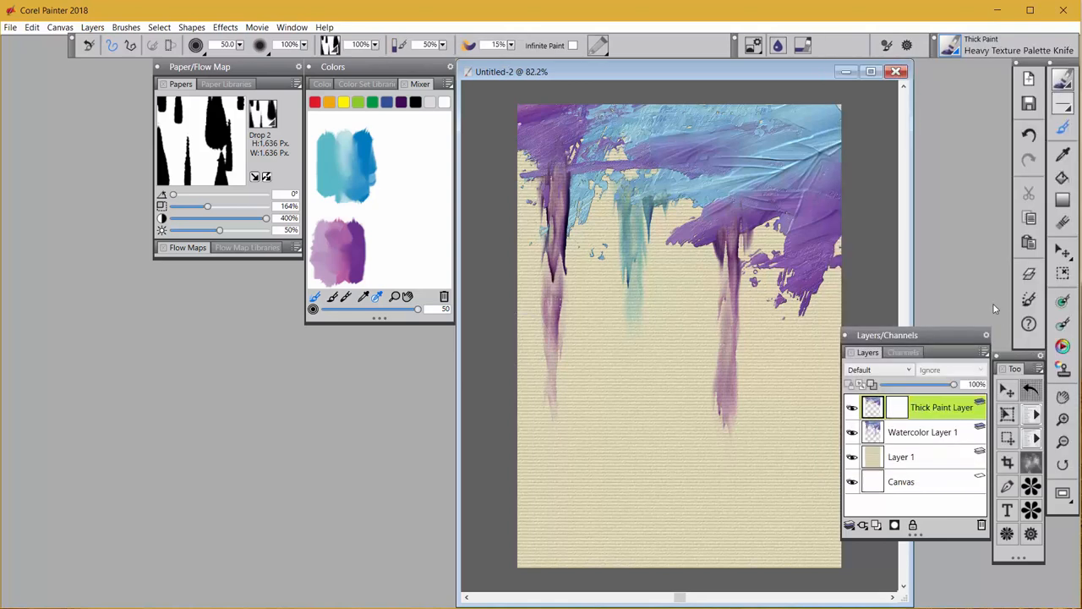
pyautogui.moveTo(926, 215)
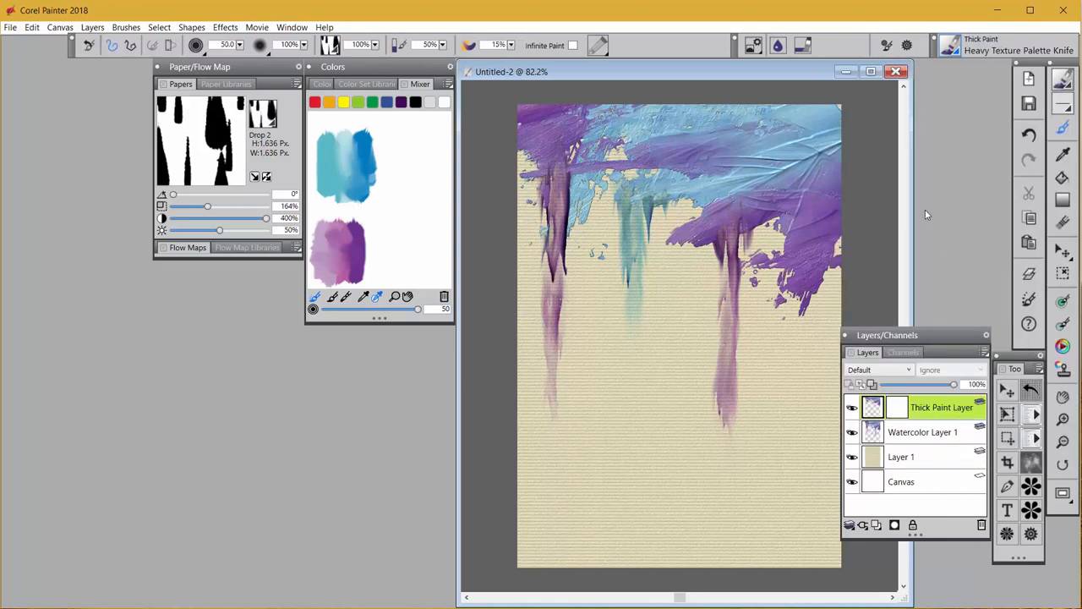
pyautogui.moveTo(341, 169)
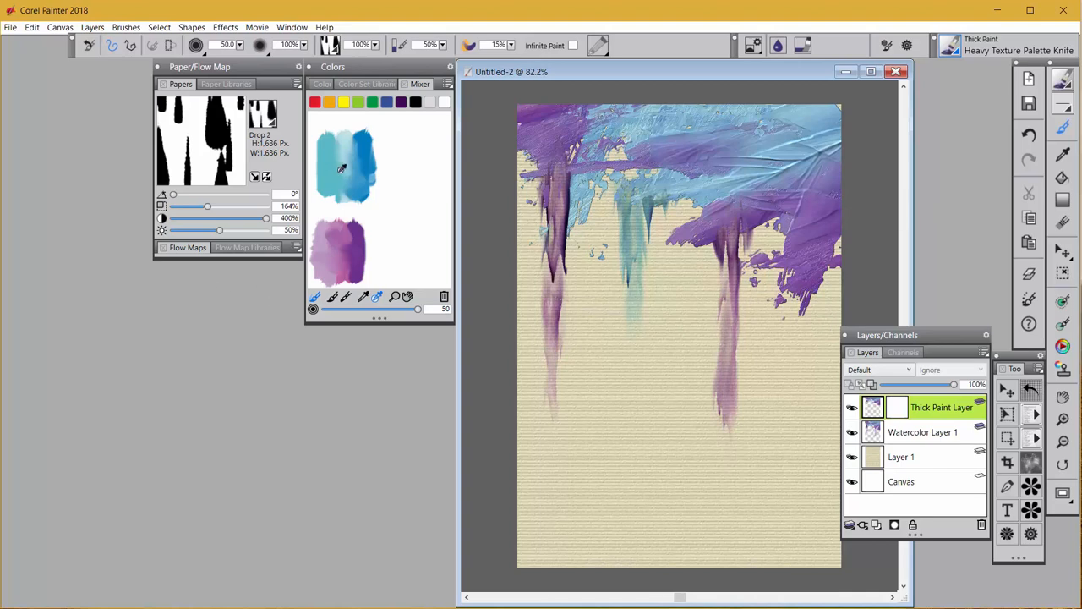
pyautogui.moveTo(376, 265)
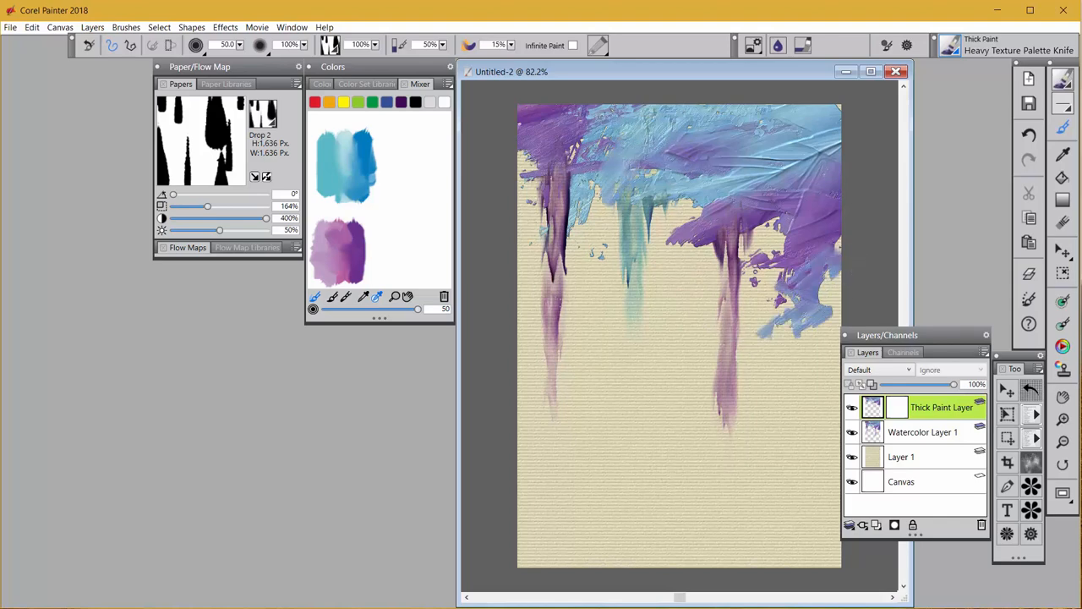
pyautogui.click(778, 324)
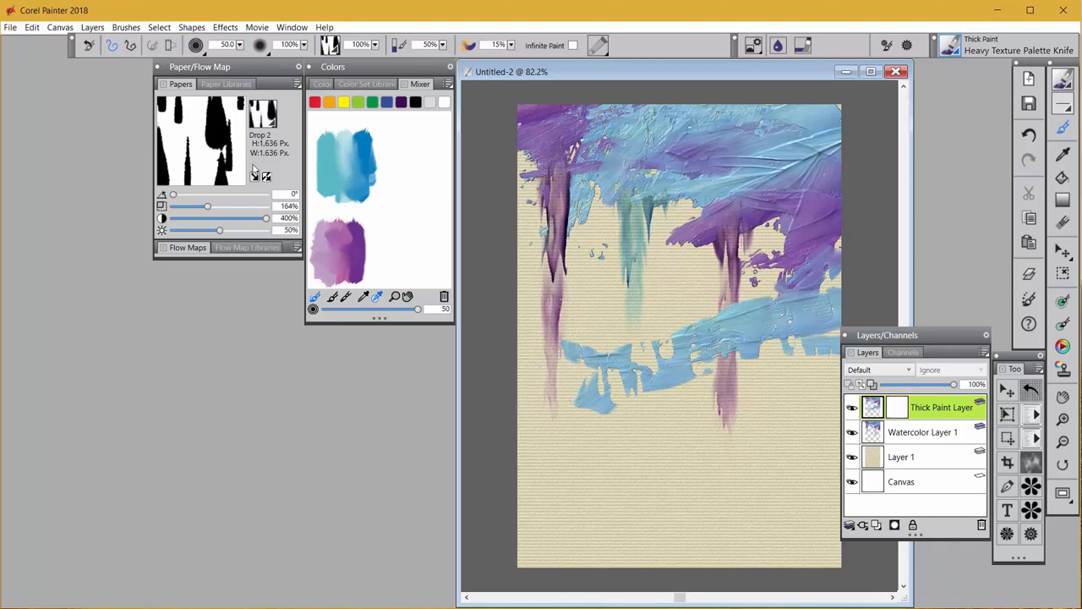
pyautogui.moveTo(243, 166)
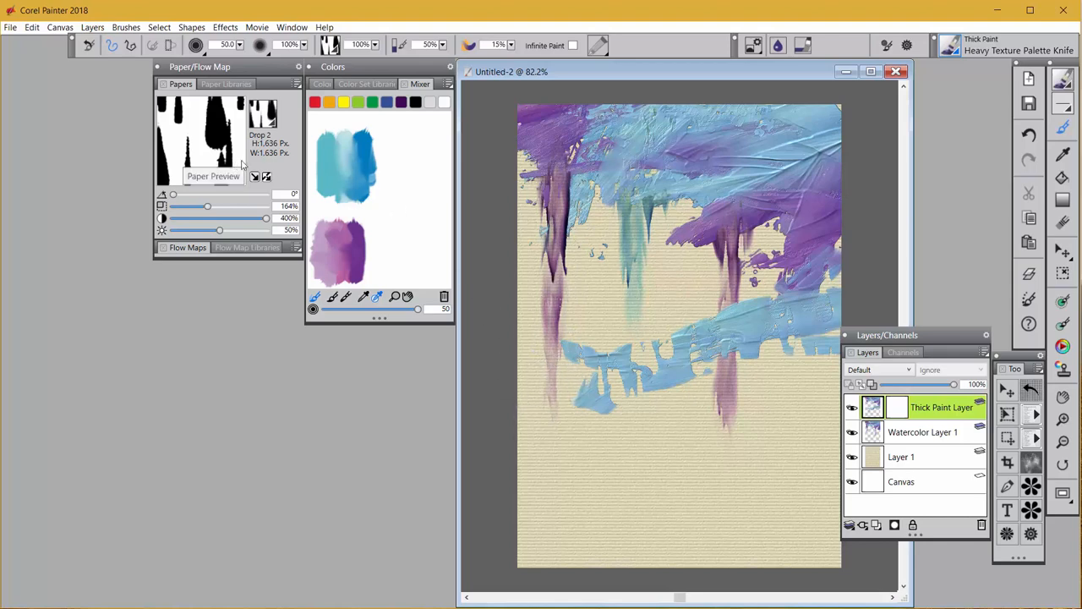